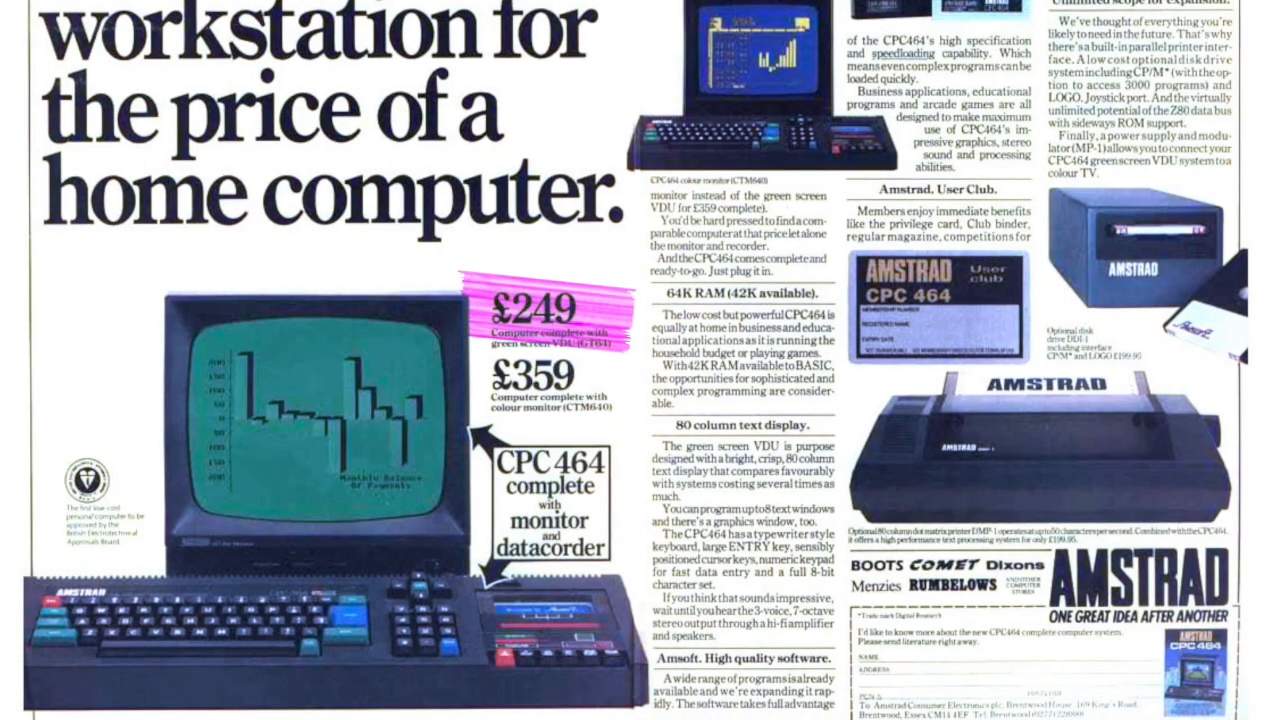
Show Protext's command summary with HELP, then switch into edit mode on the empty document.
click(540, 310)
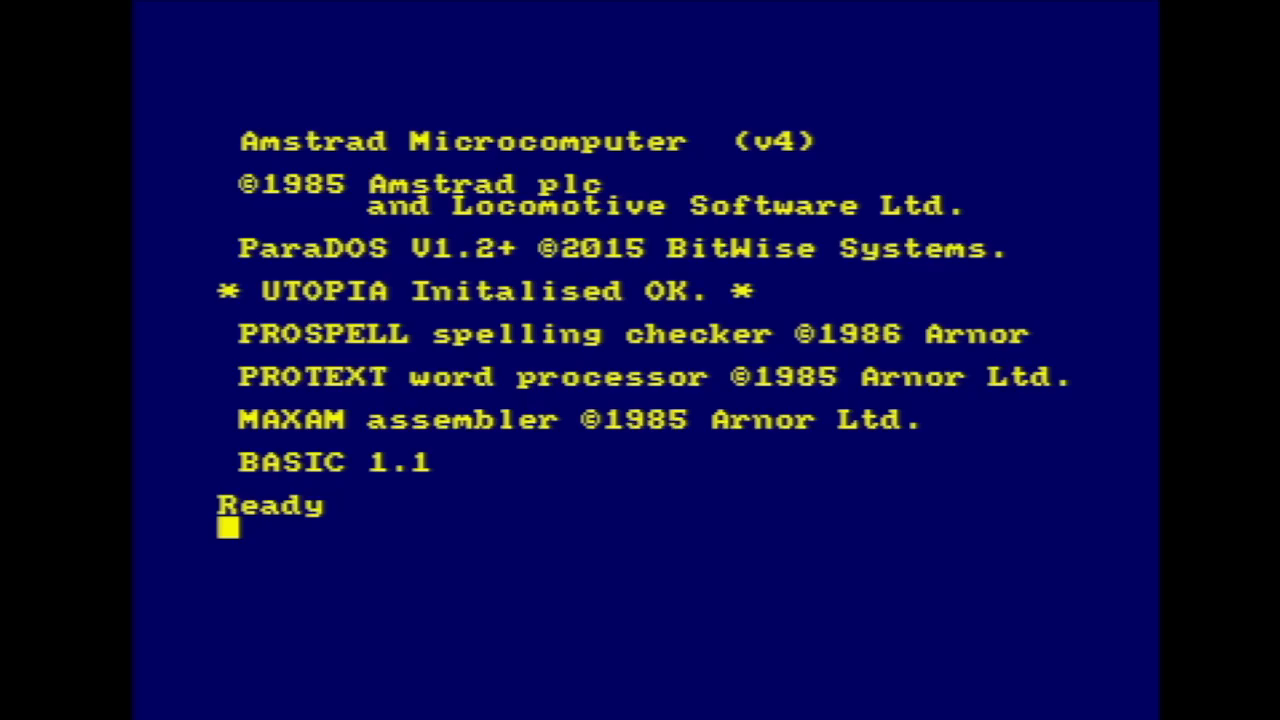
mouse_move(180, 290)
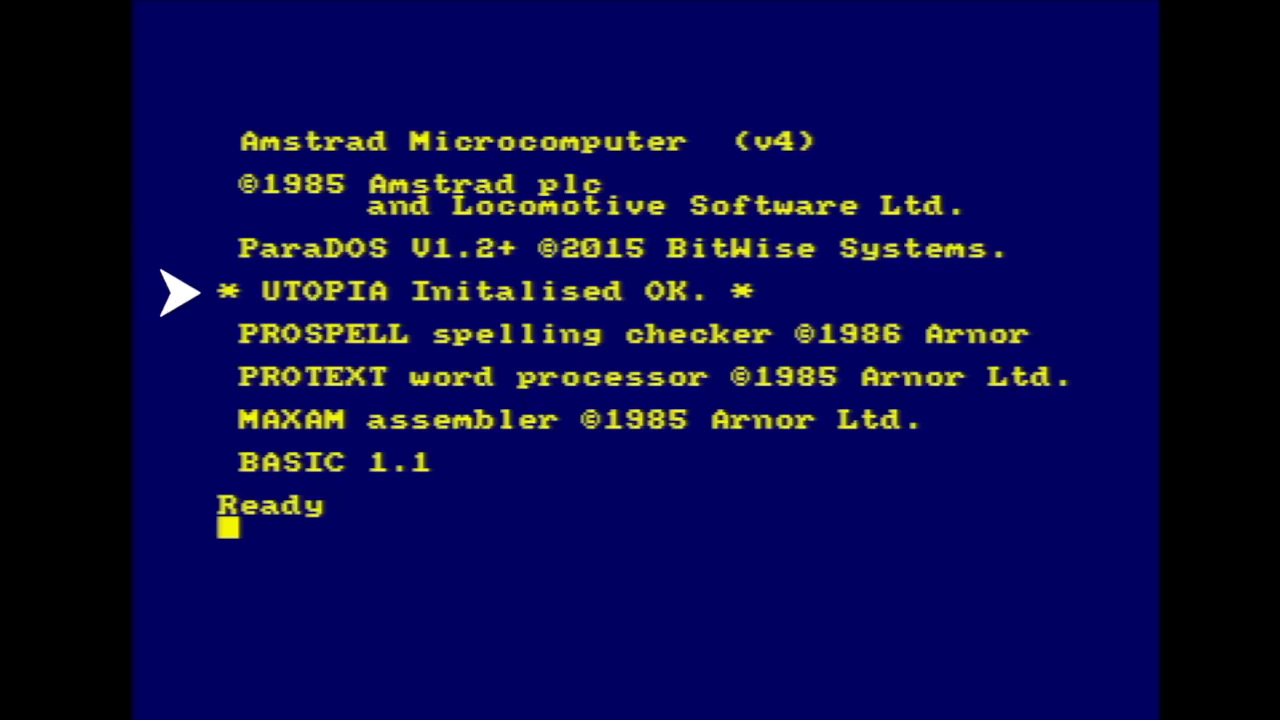
mouse_move(185, 417)
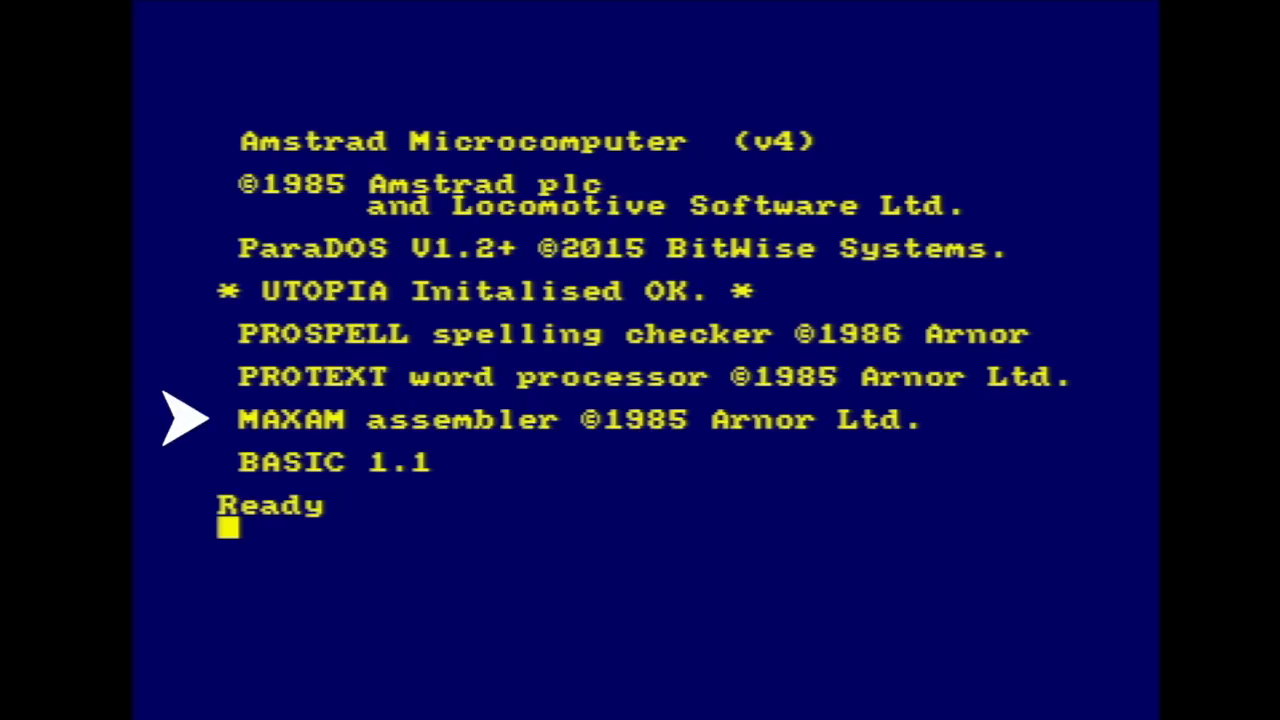
mouse_move(152, 467)
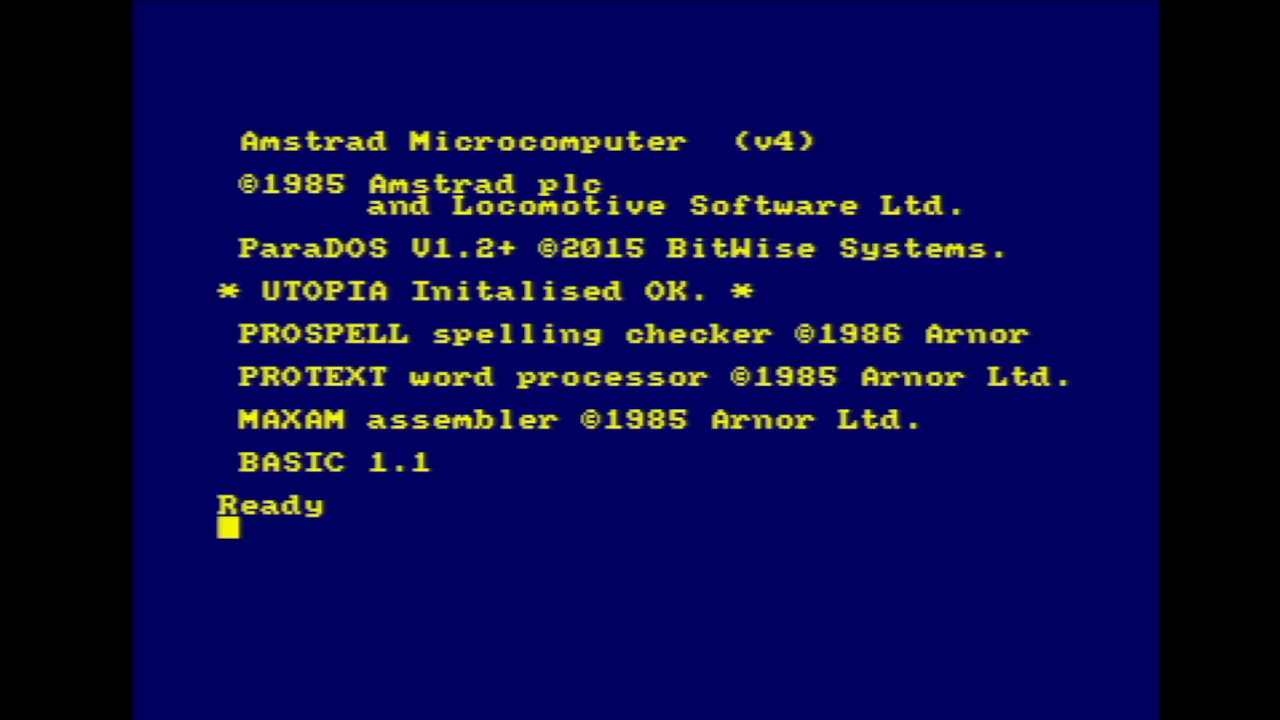
text(mode)
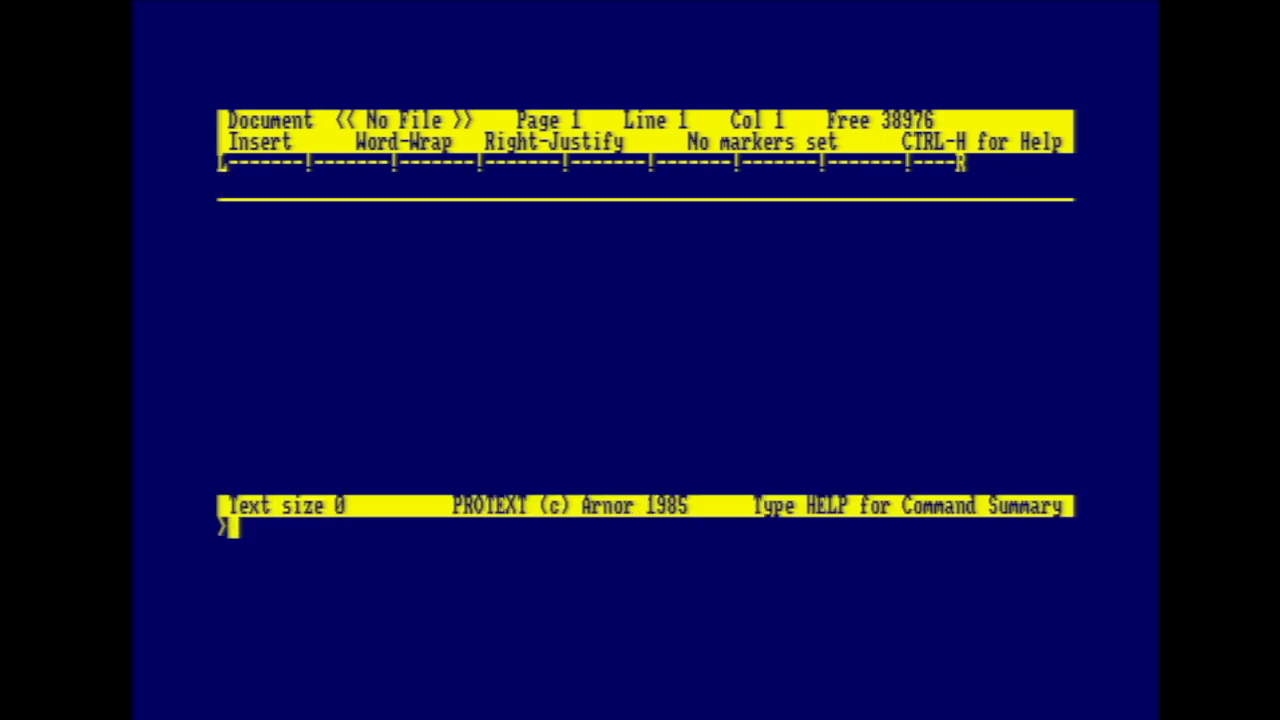
text(hel)
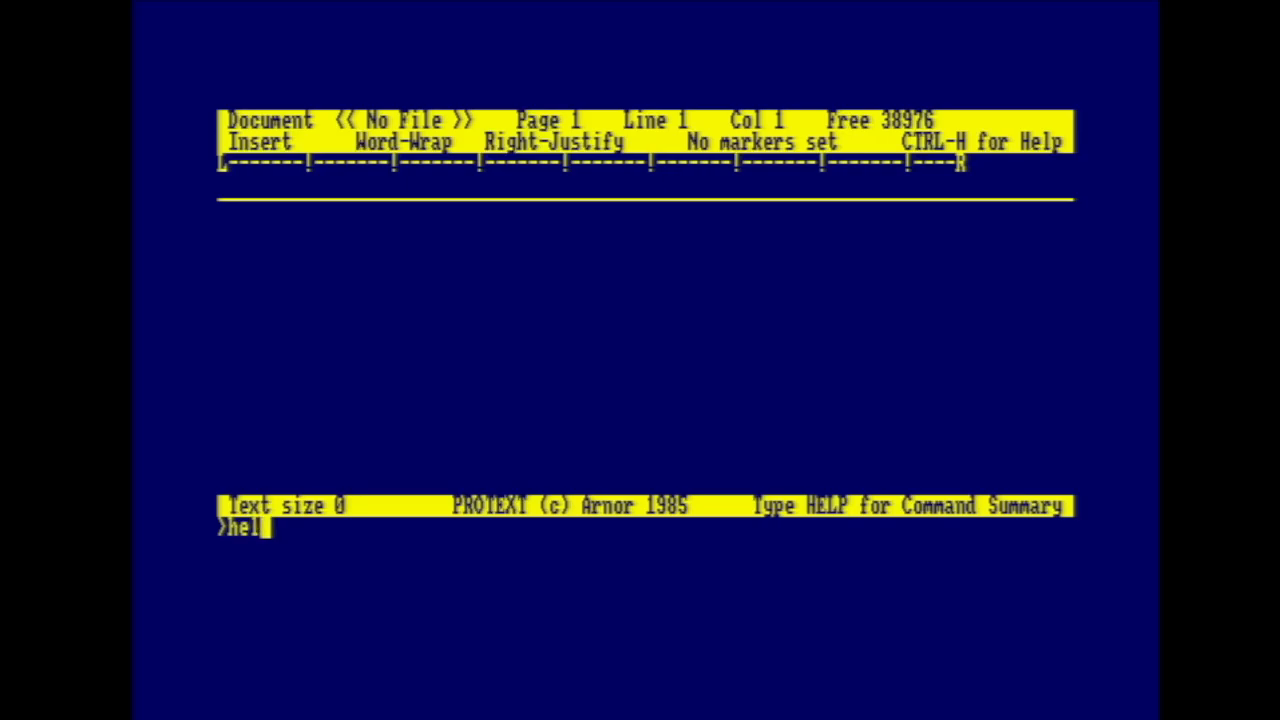
key(Return)
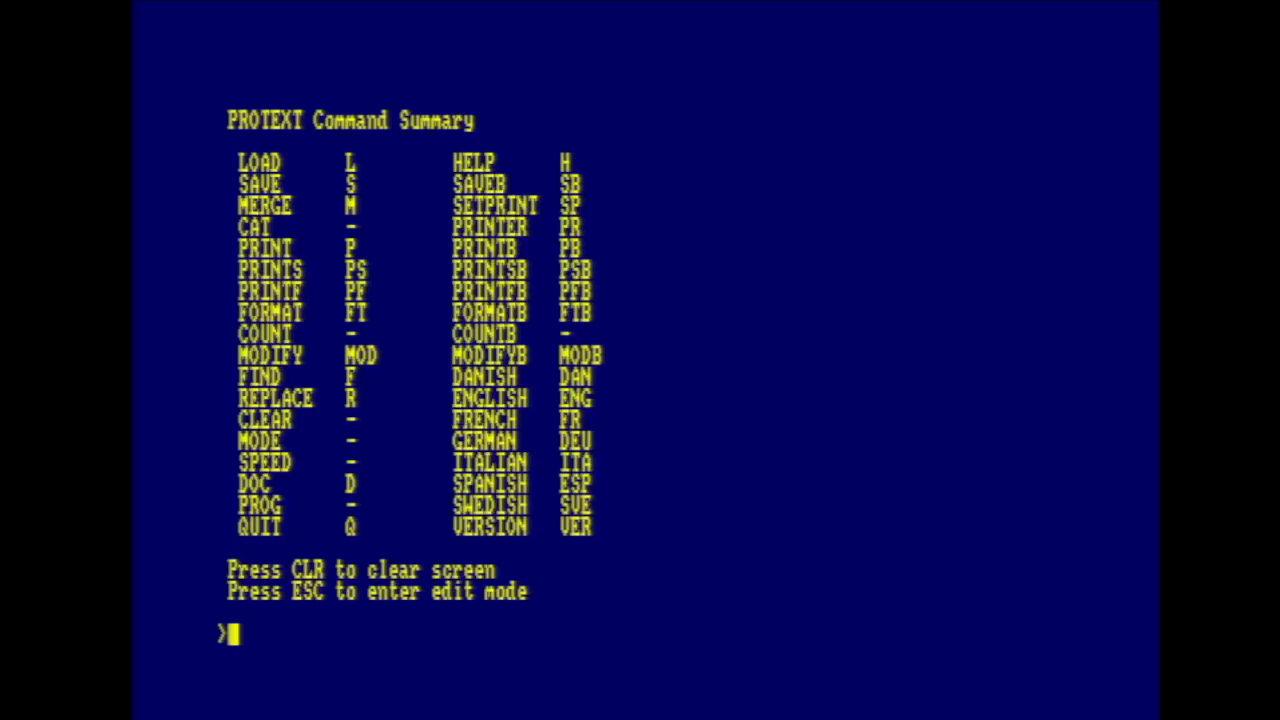
key(Escape)
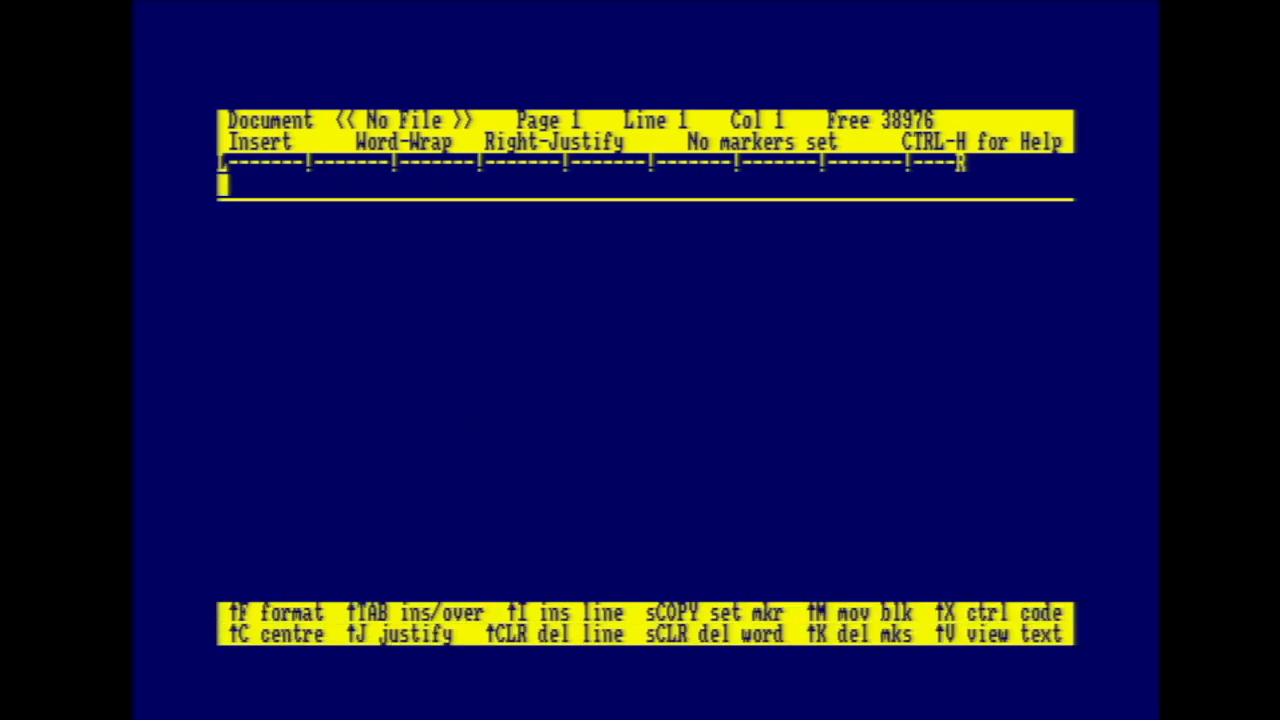
Write "This is a trest of the protext and prospell editor" on line 2 after adding blank lines.
key(enter)
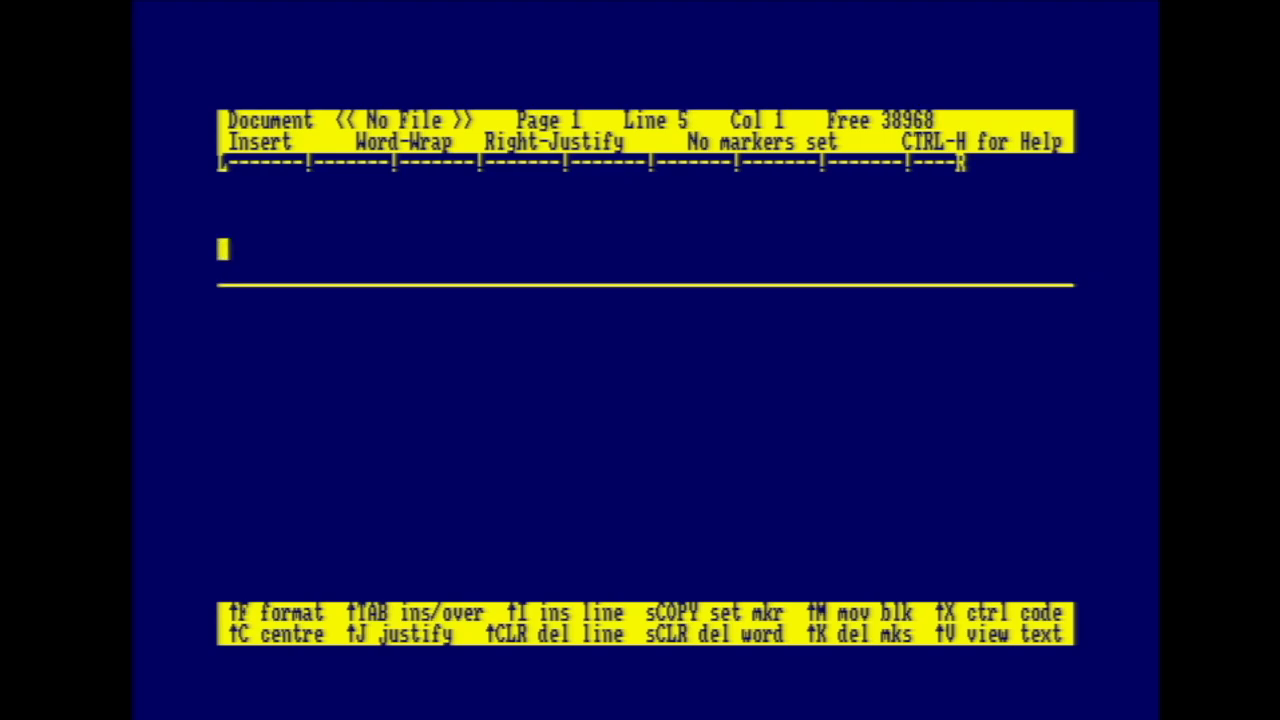
key(up)
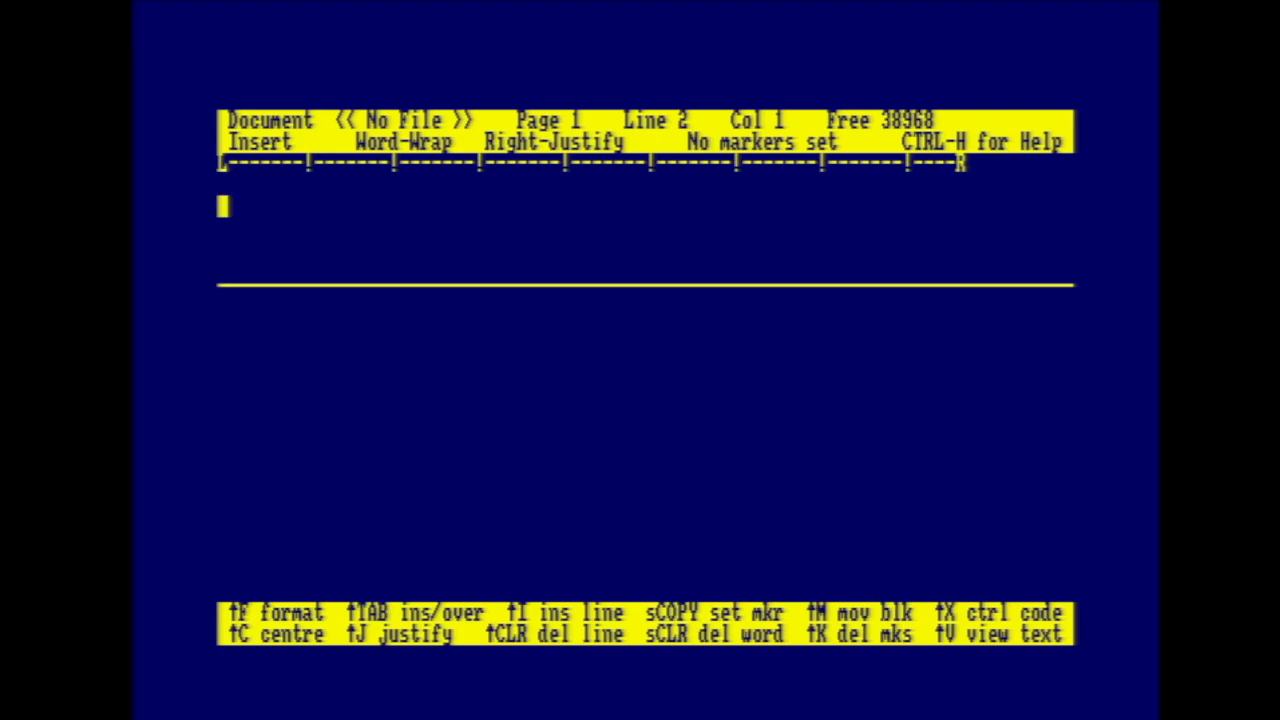
text(THis is a)
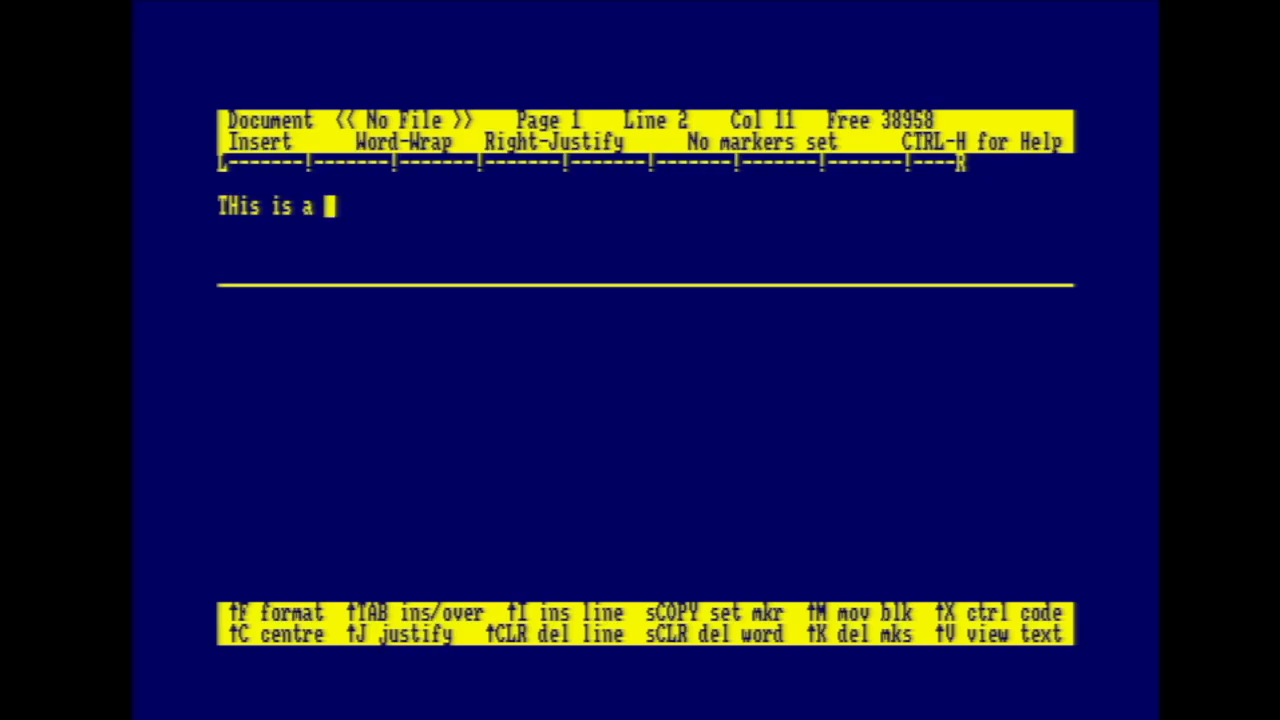
text(rest)
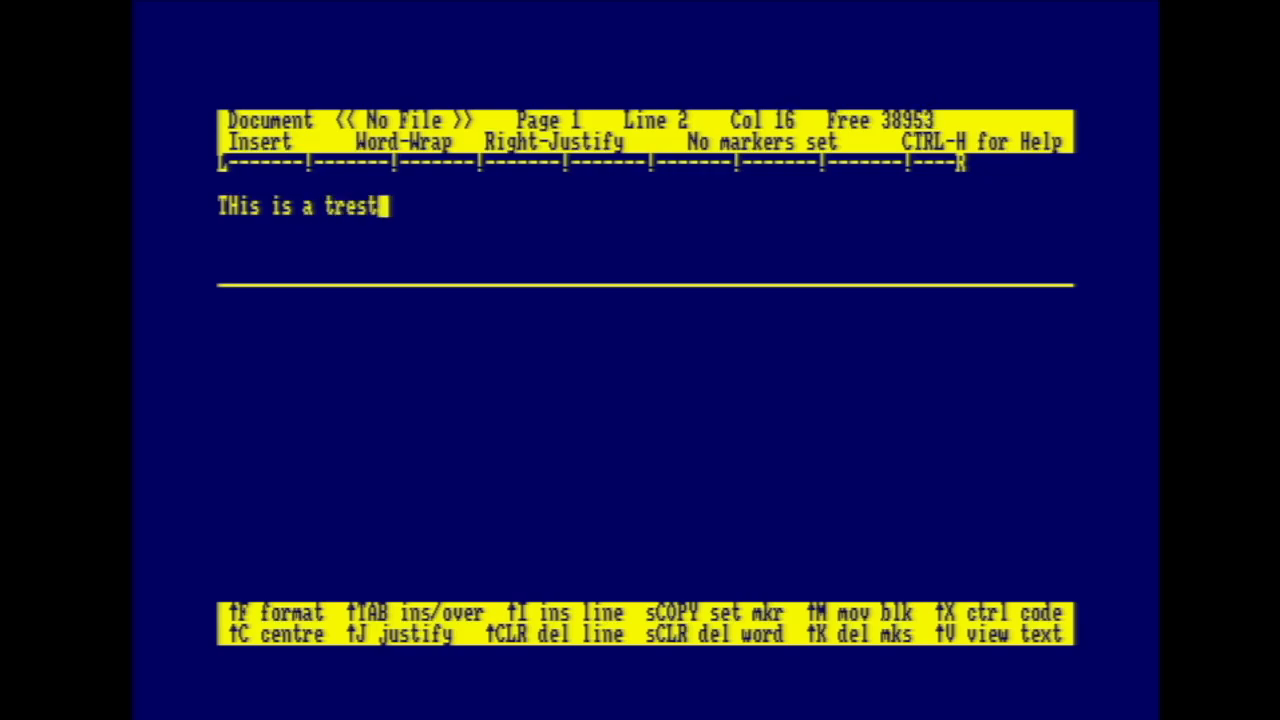
text(of the pro)
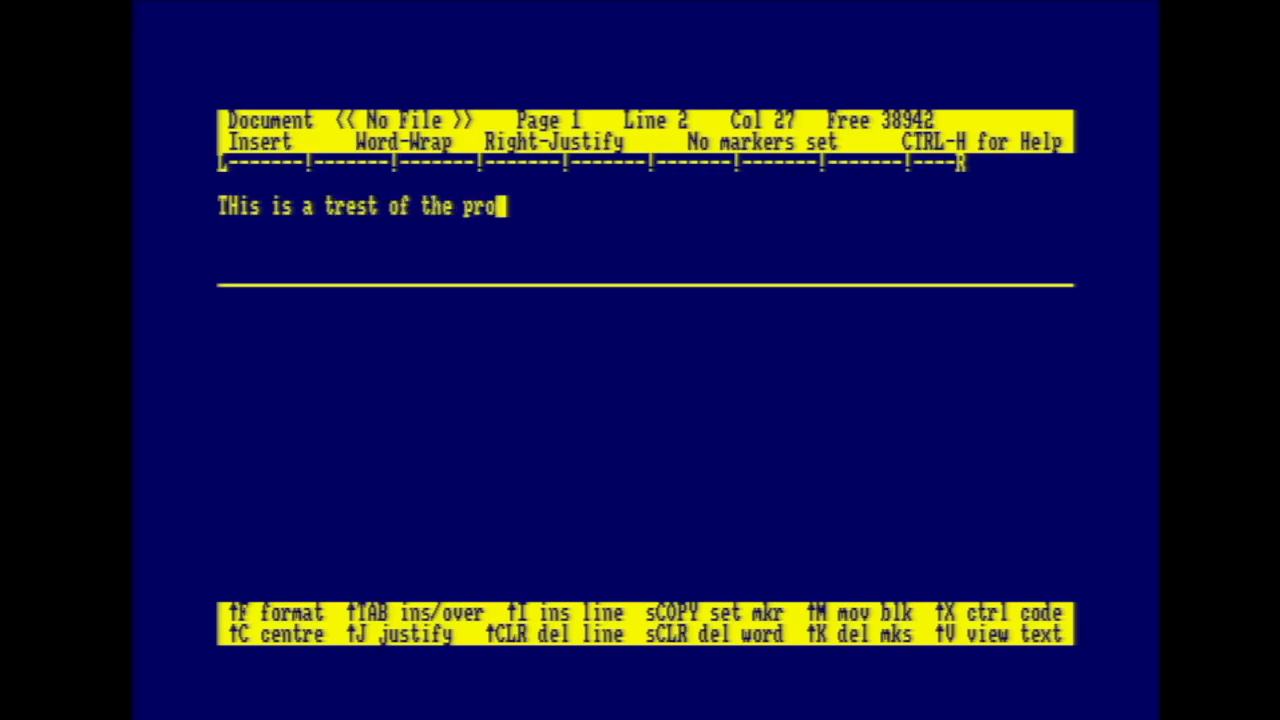
text(text and pros)
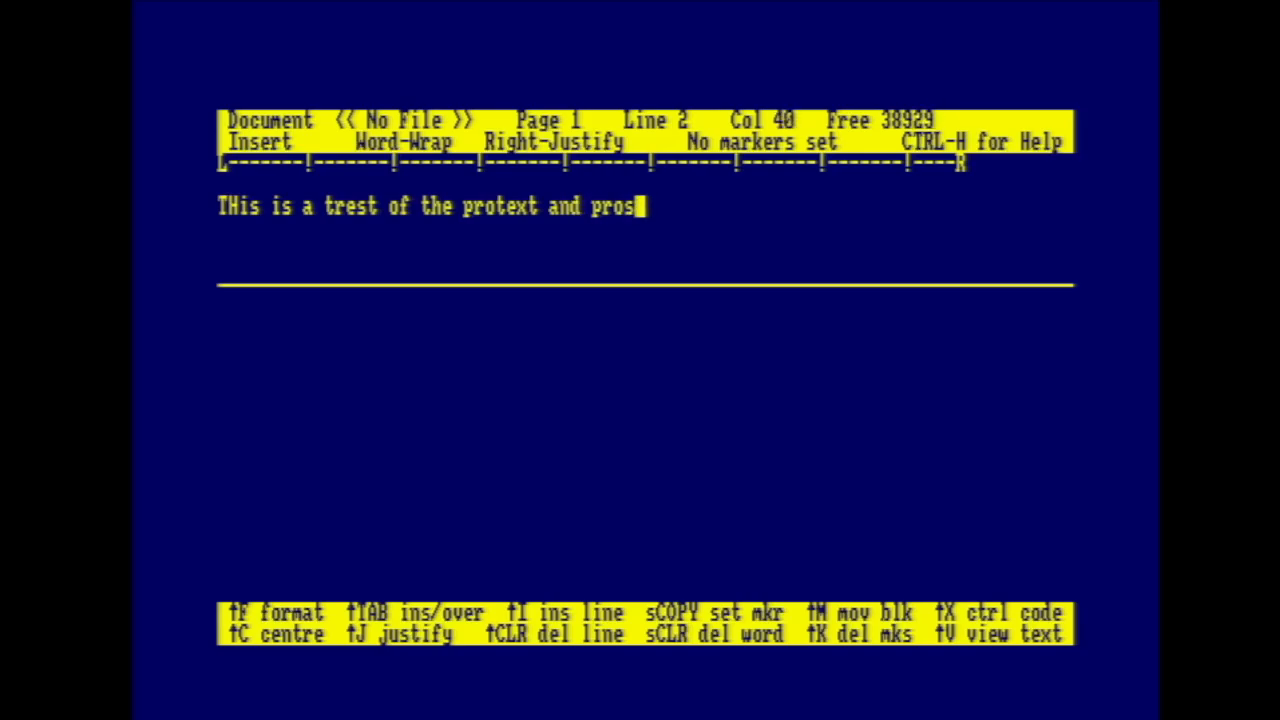
text(pell editor)
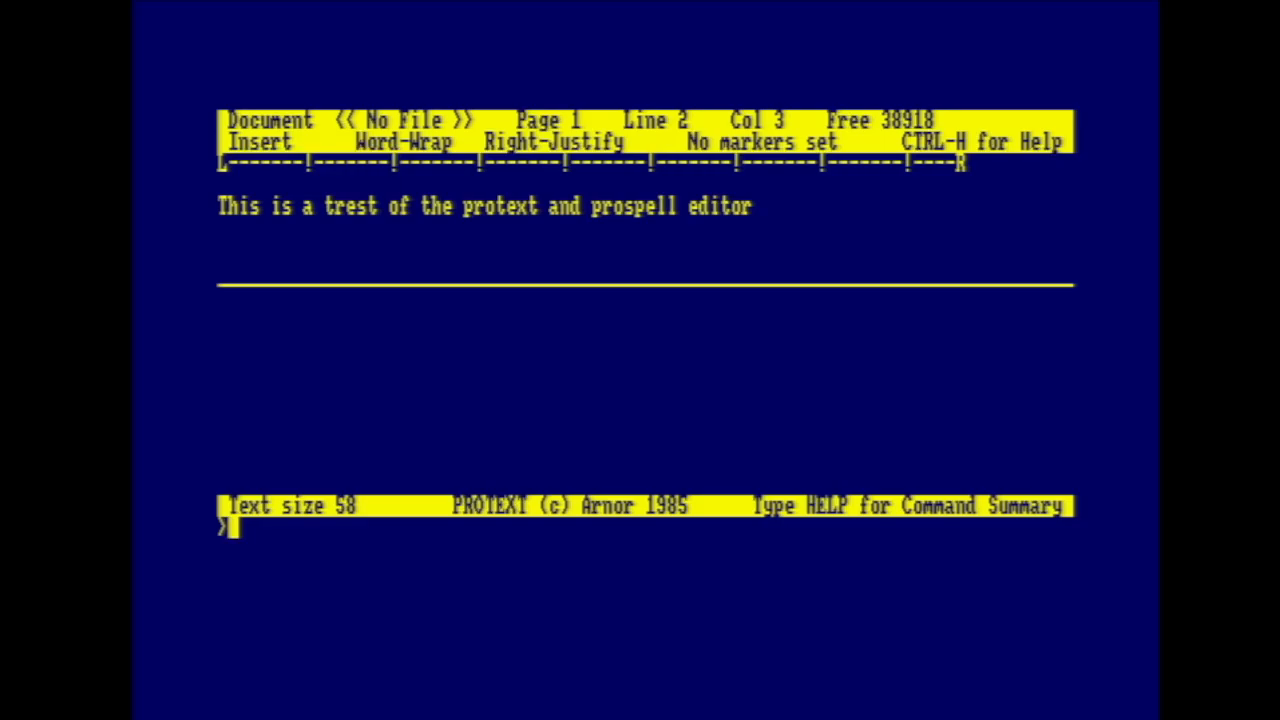
Run COUNT to get a word count of the test sentence.
text(count)
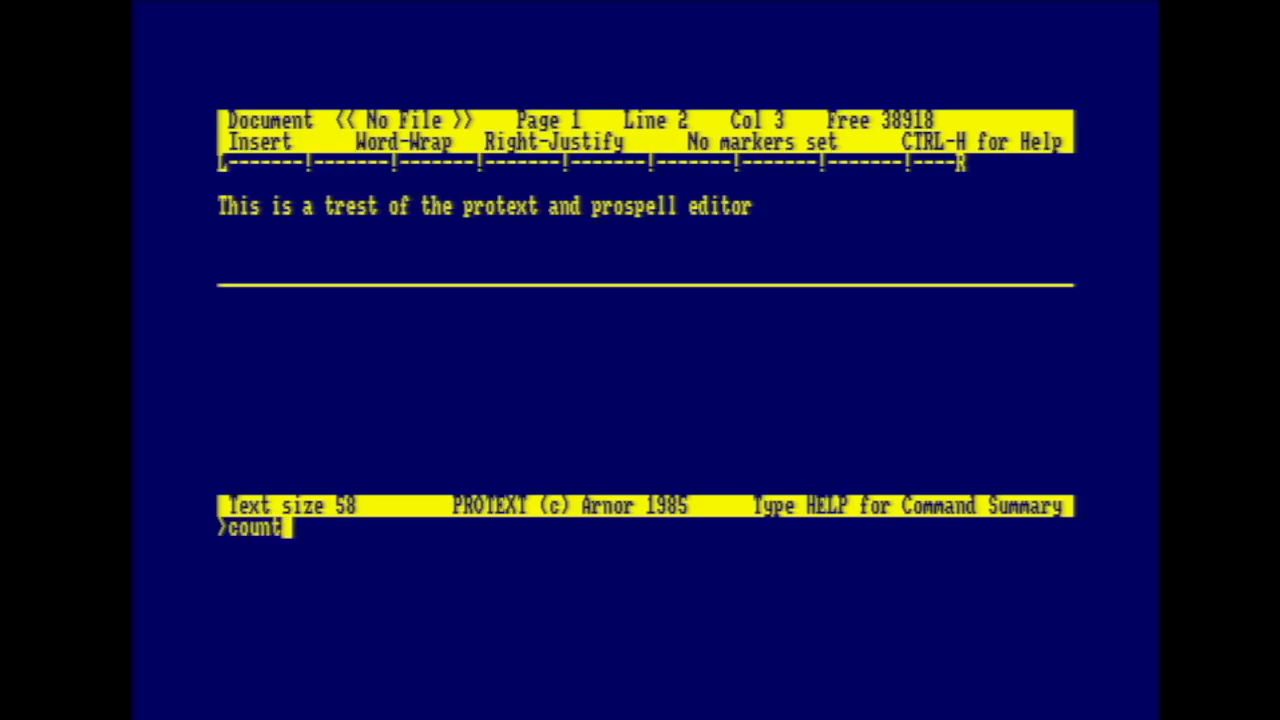
key(Return)
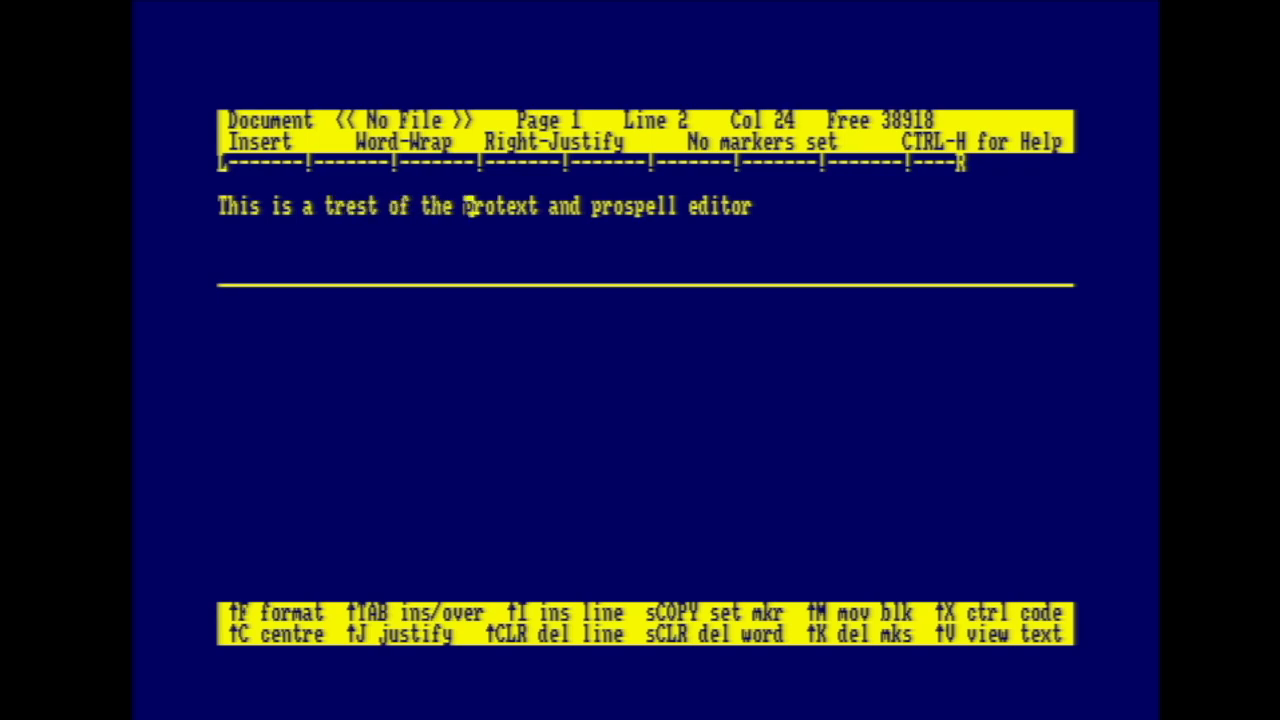
Insert a control code before the word protext with CTRL-X.
key(ctrl+x)
text(save)
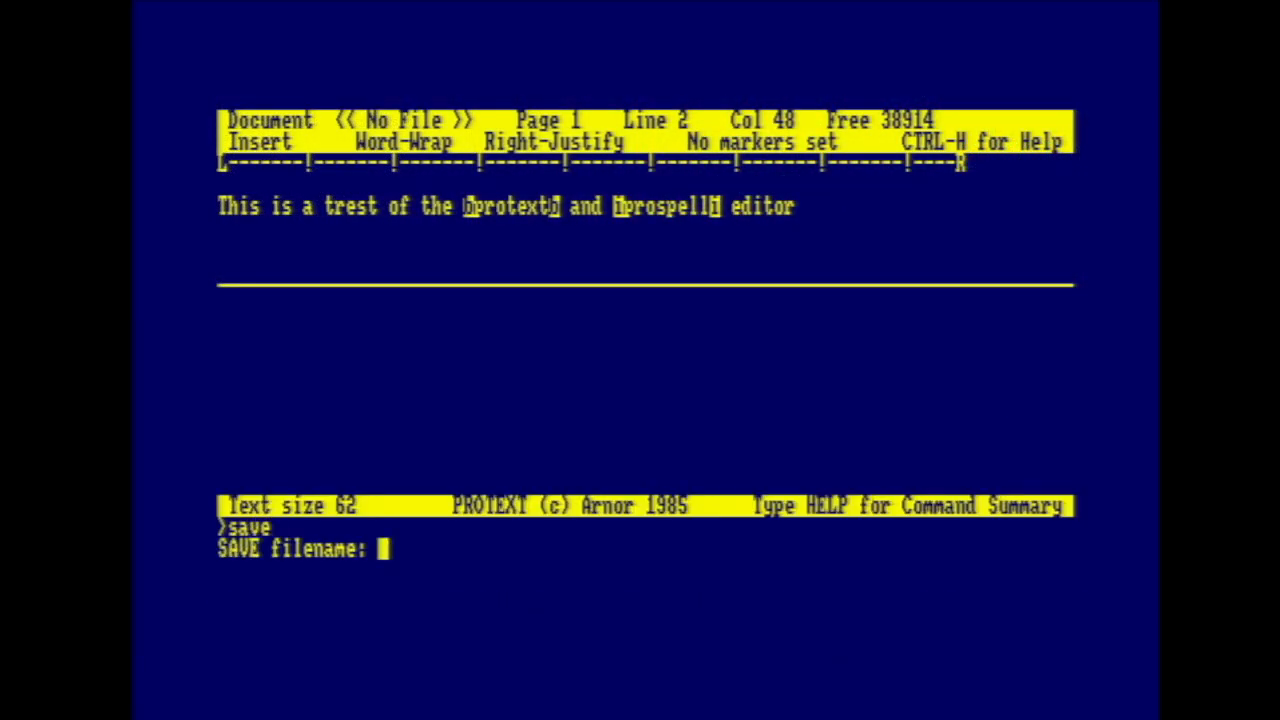
Save the document as mydoc and list the disk, which now includes MYDOC.
text(mydoc)
text(|di)
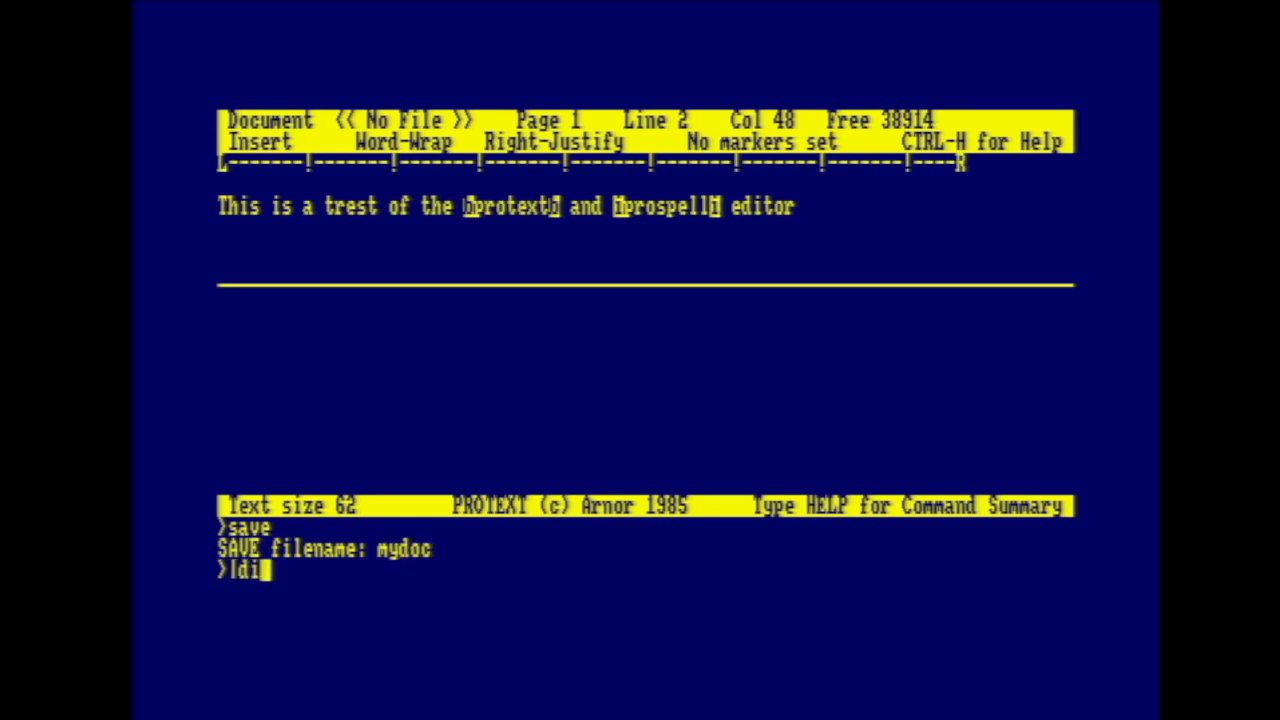
key(Return)
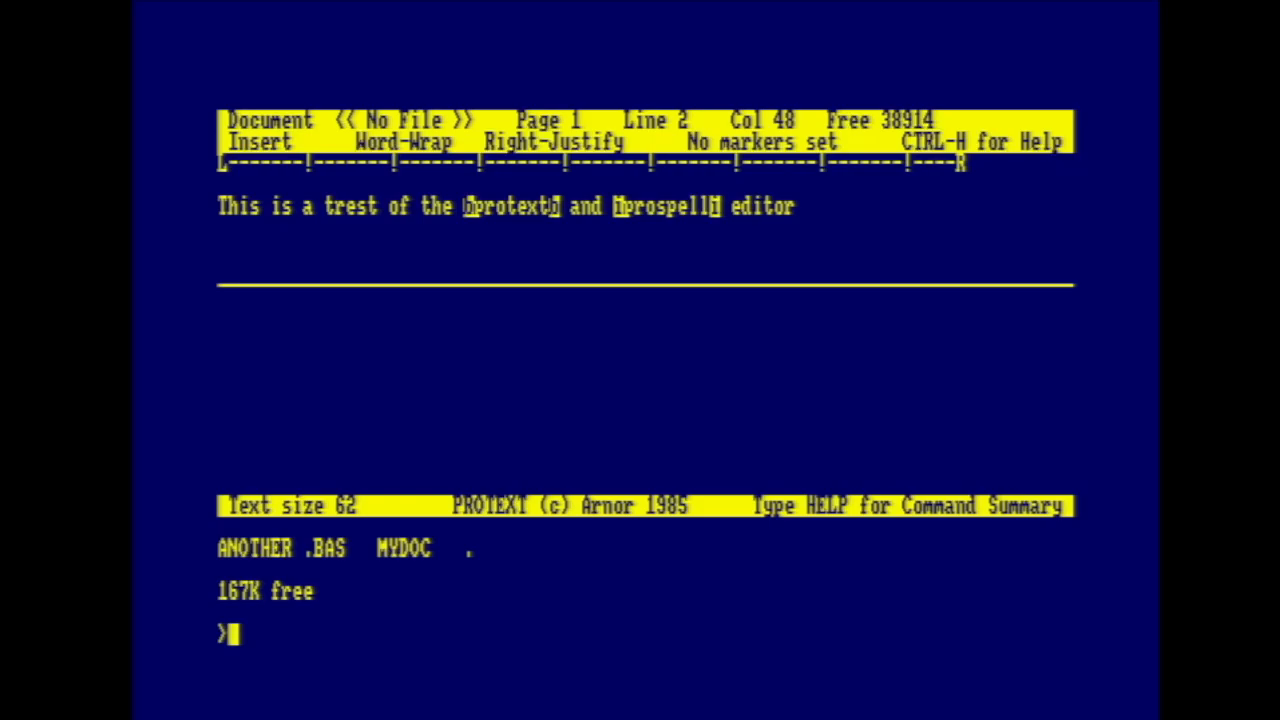
text(s)
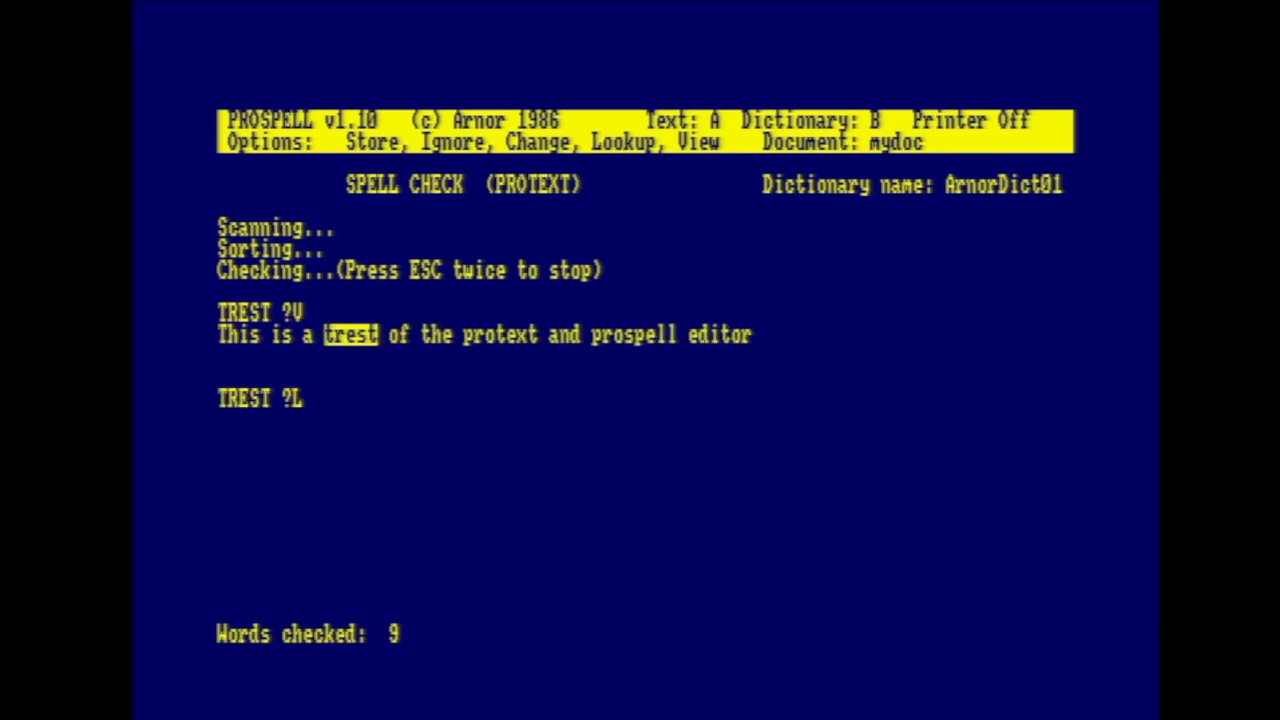
Look up suggestions for TREST in ProSpell and choose Change to replace it with test.
key(L)
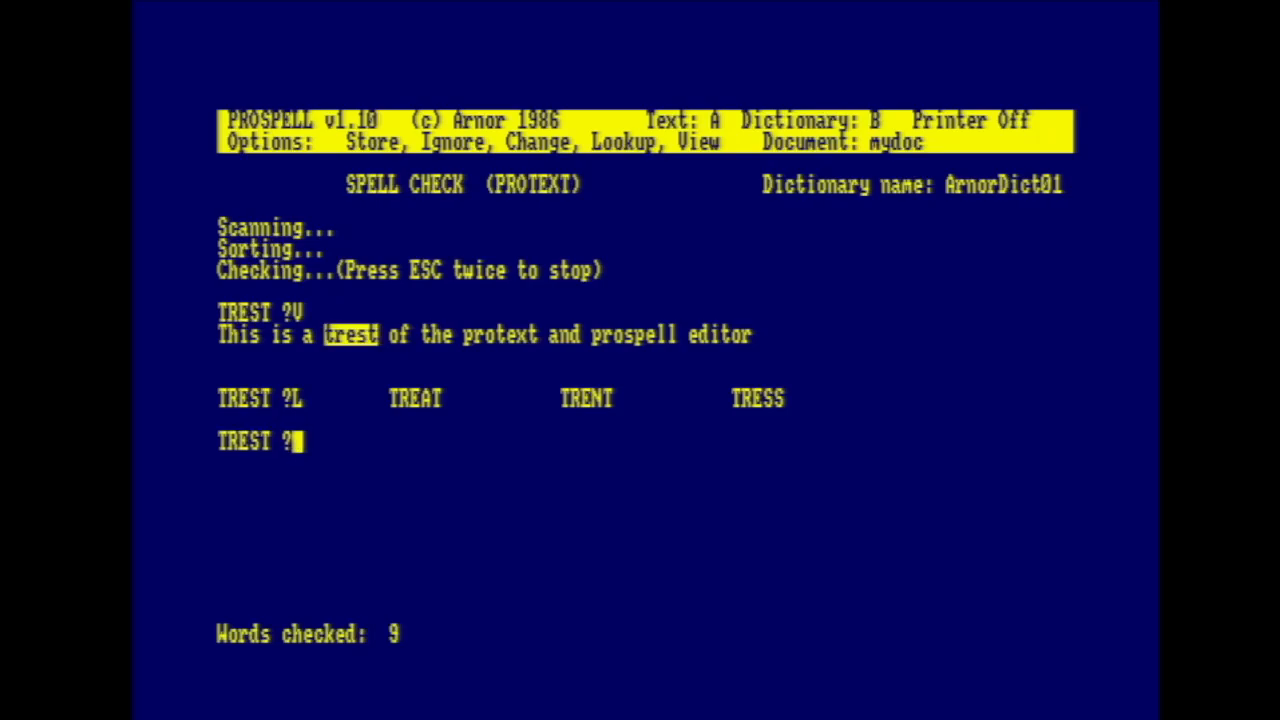
key(c)
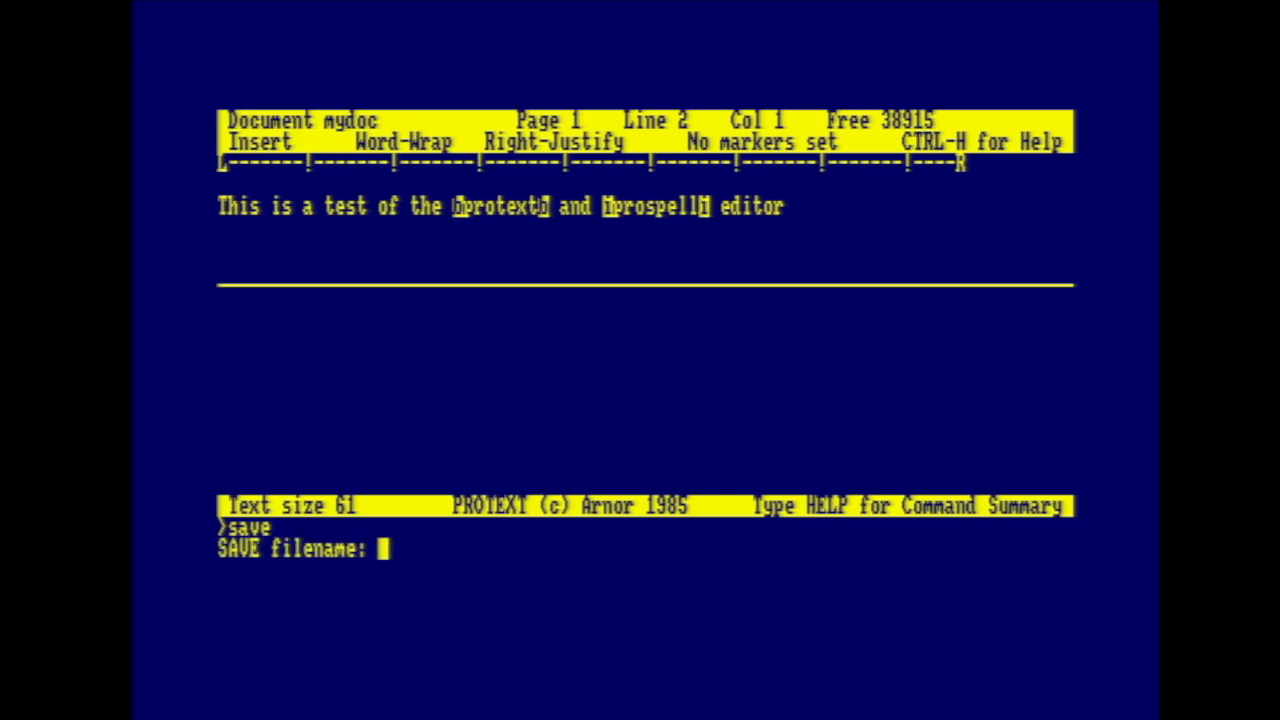
Save the corrected document under its existing name mydoc.
key(Return)
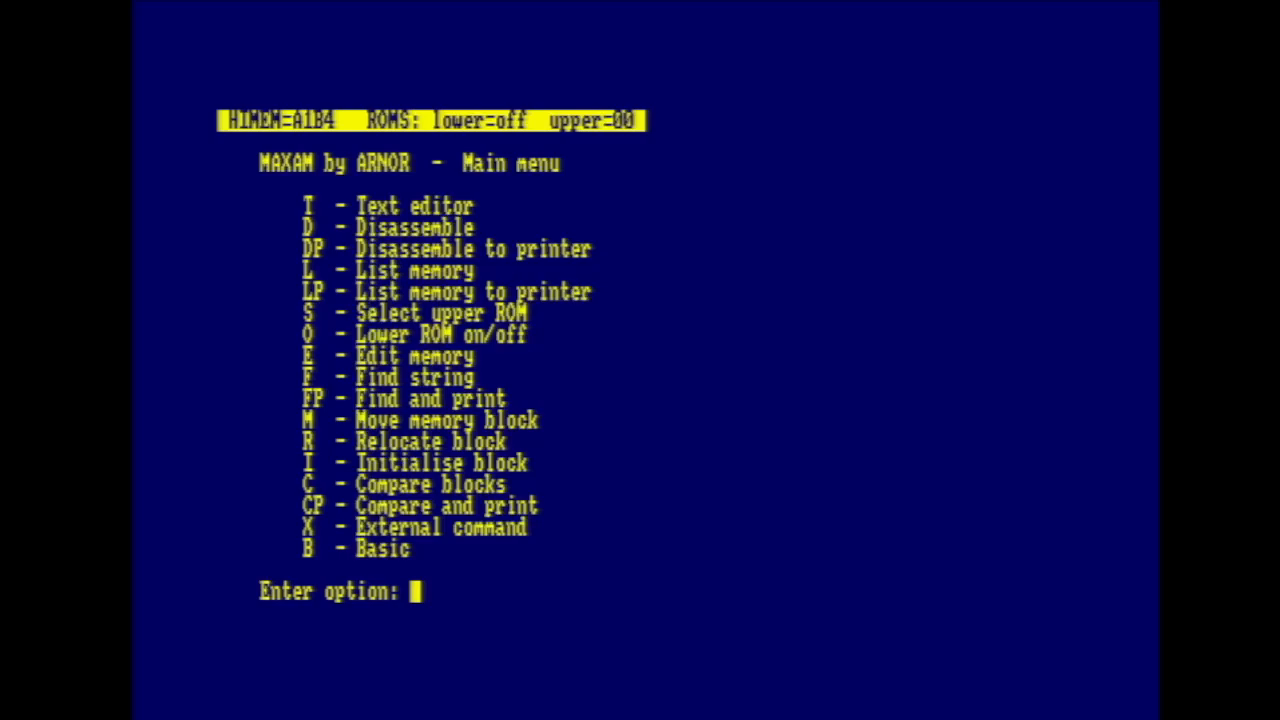
Request a Maxam memory listing starting at address 1200.
text(L)
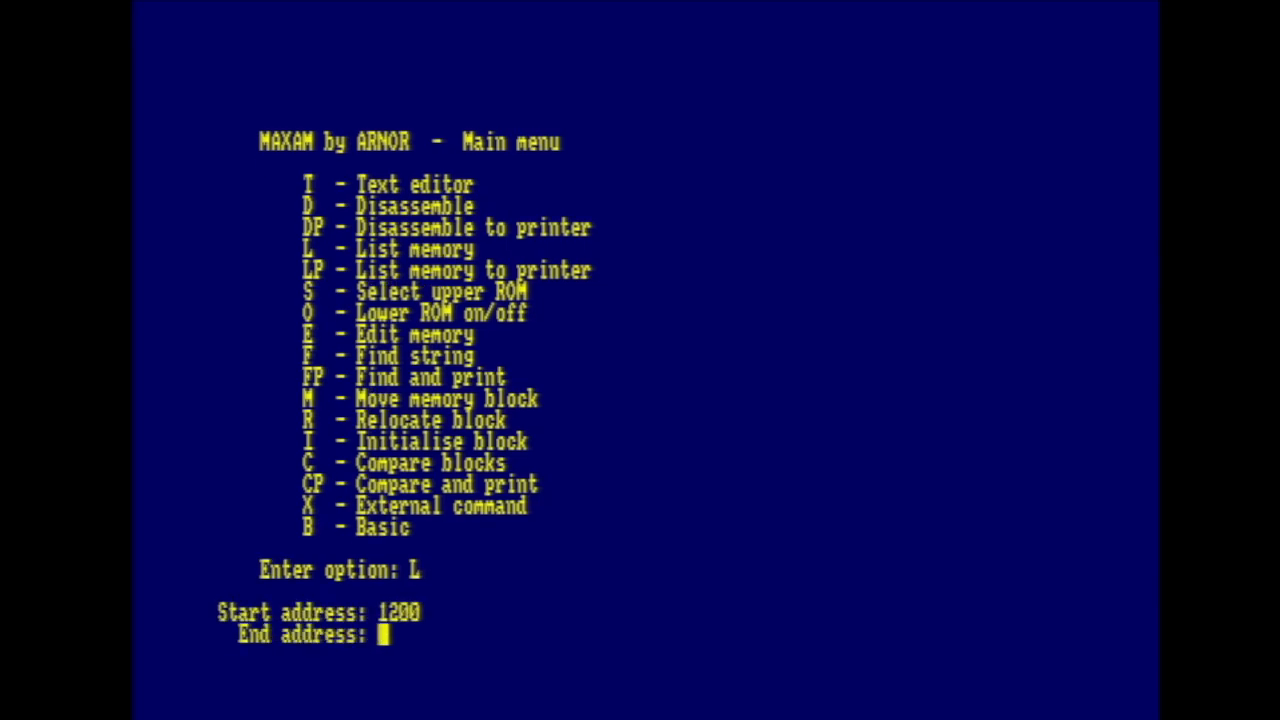
text(12)
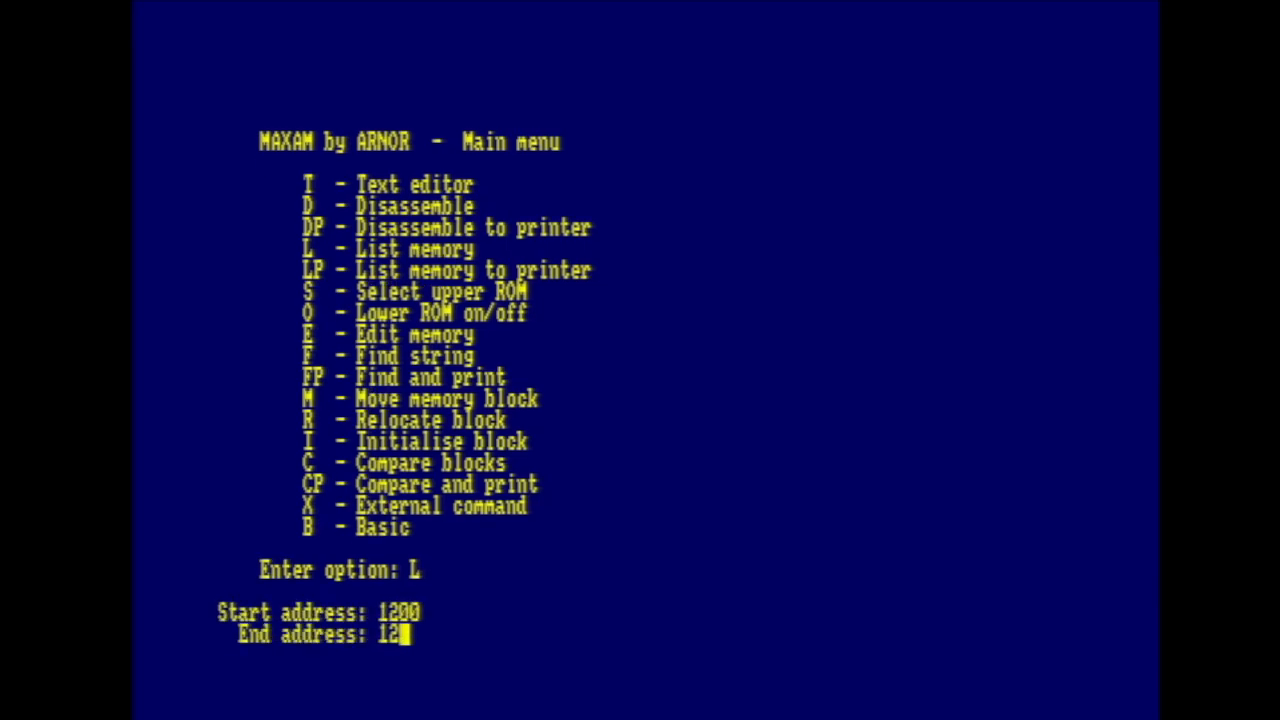
key(Return)
text(|dir)
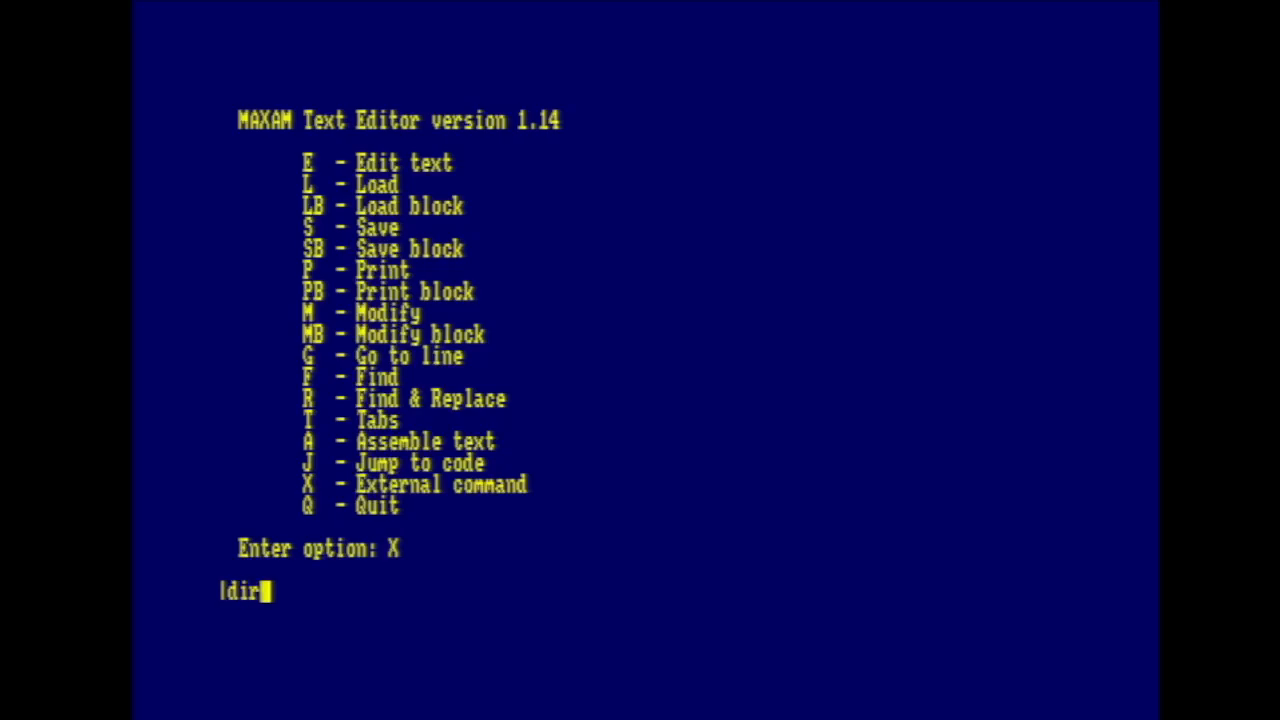
List the disk with |dir and load the print source file into Maxam's text editor.
key(Return)
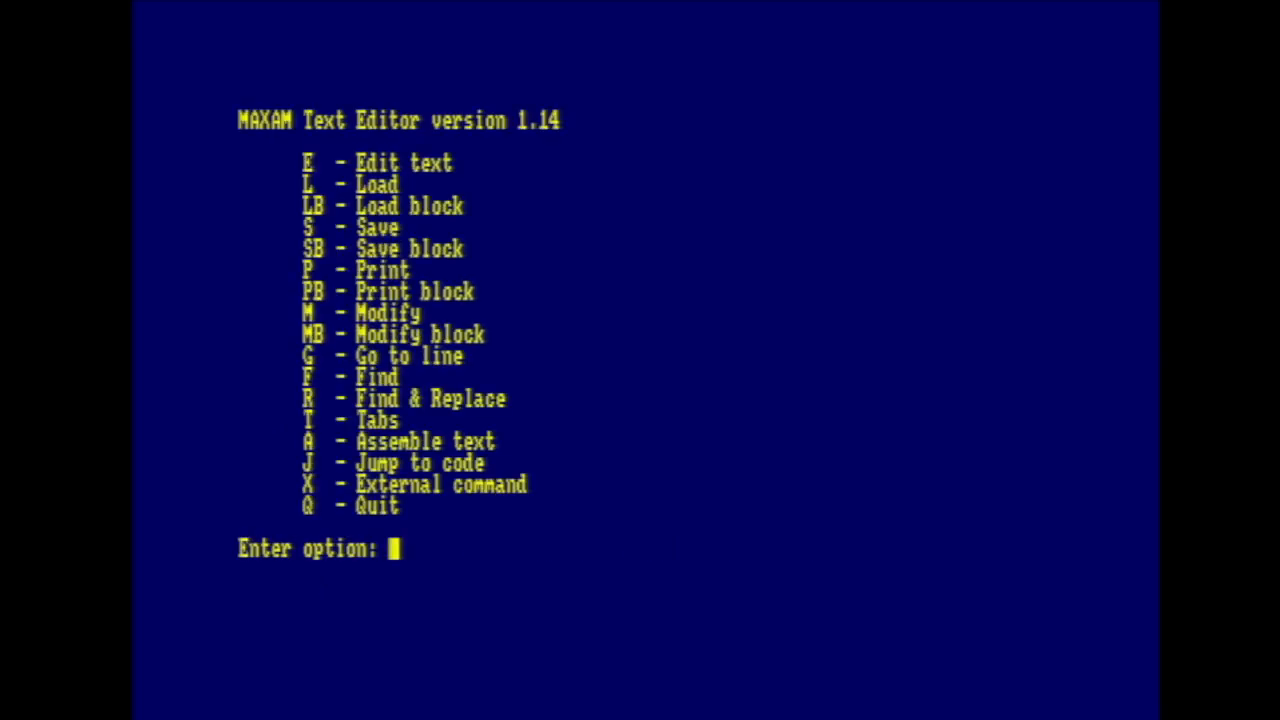
text(print.)
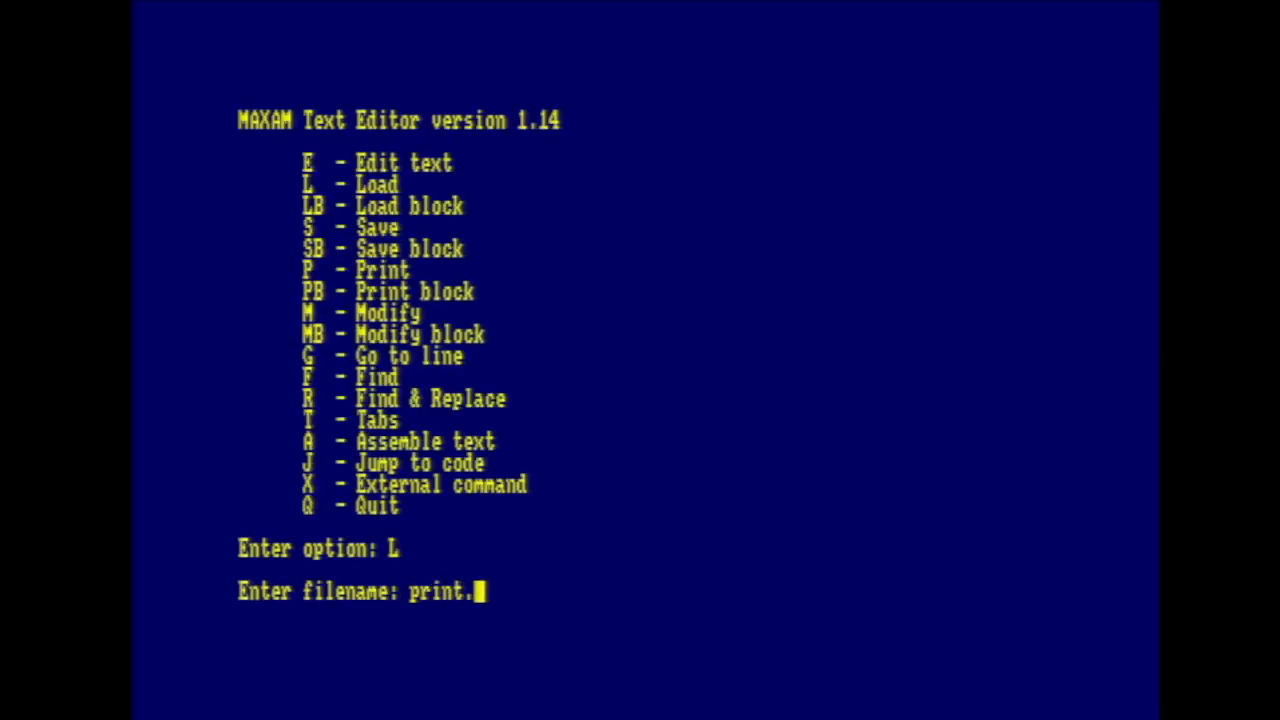
key(Return)
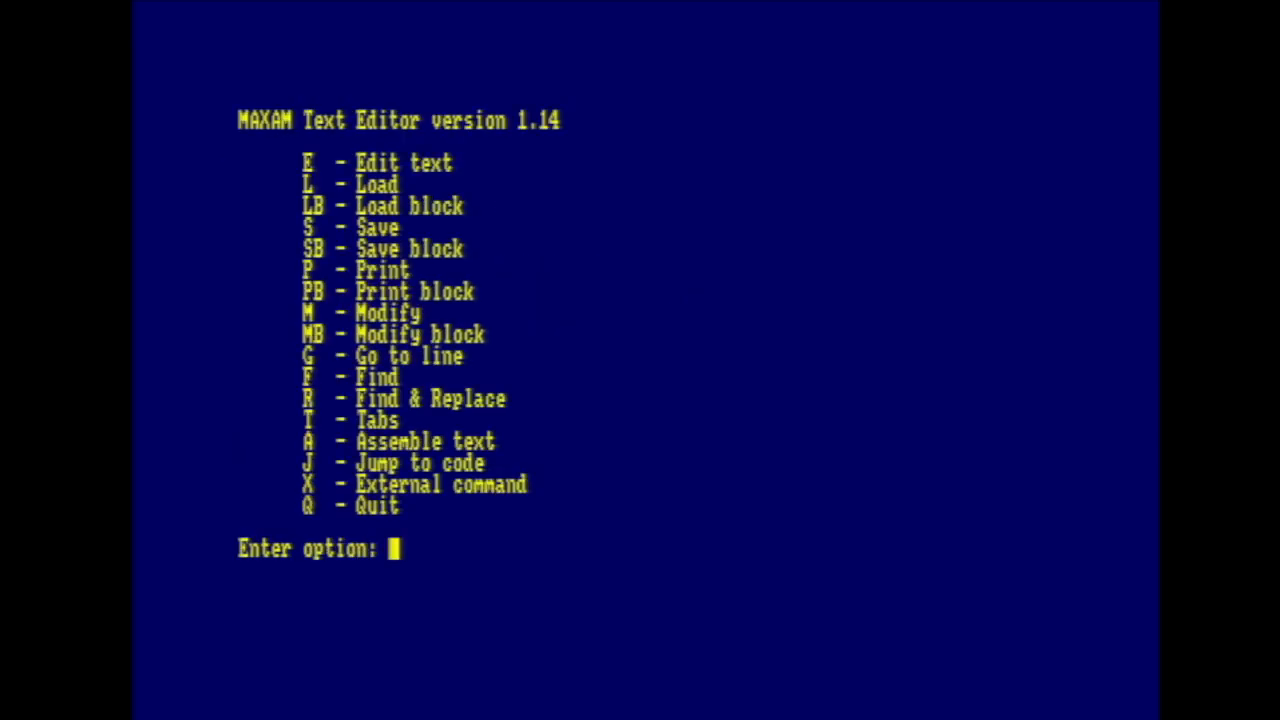
Assemble the print source with option A and scroll through the Z80 listing at address 1200.
text(A)
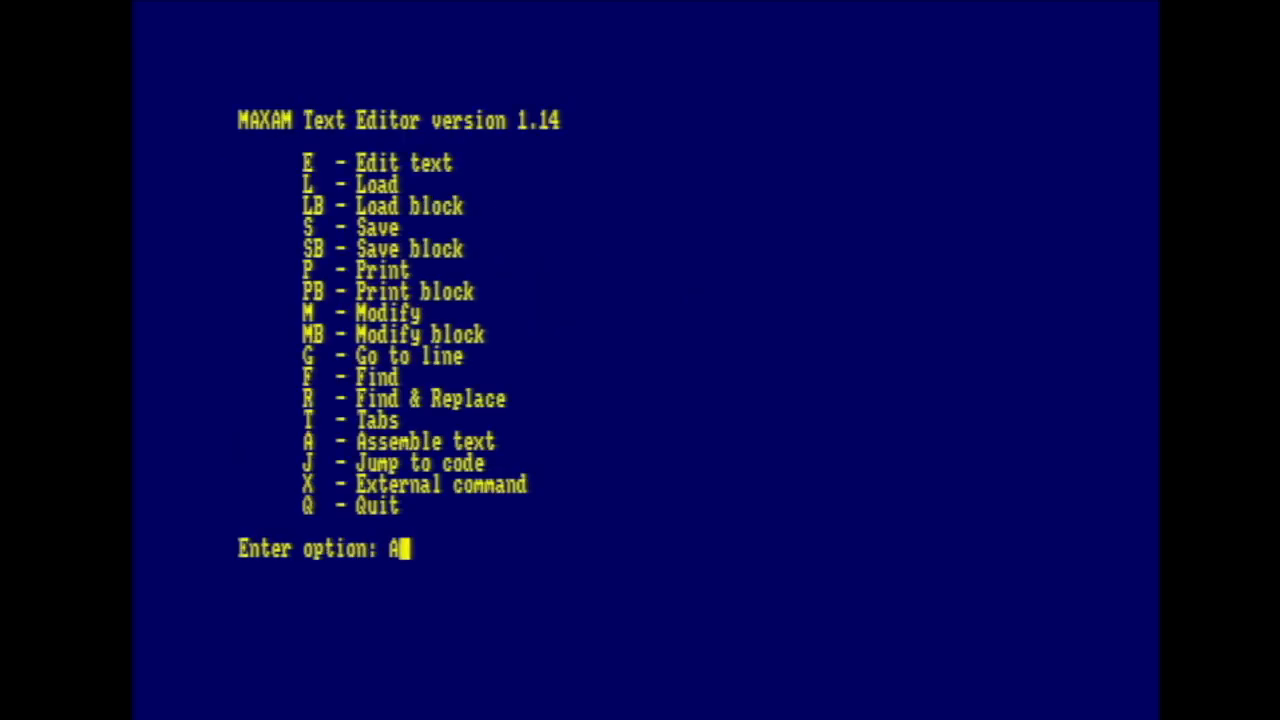
key(Return)
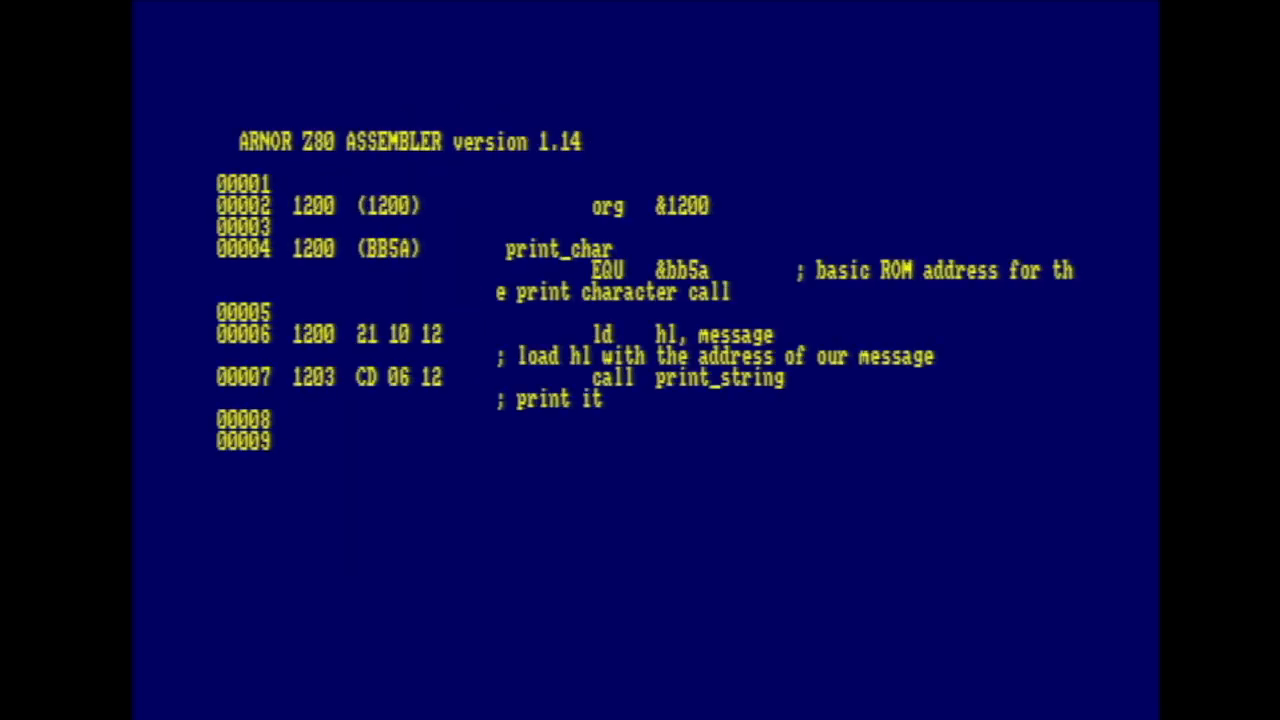
scroll(down, 3)
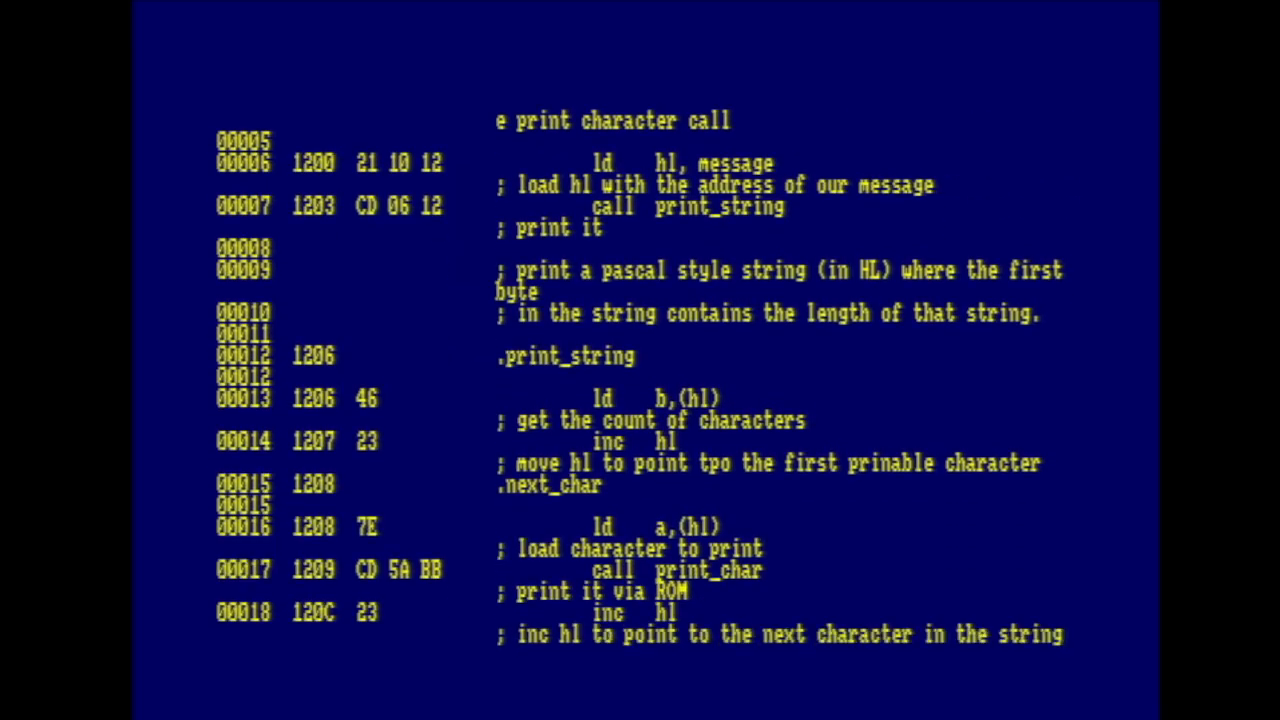
scroll(down, 3)
text(J)
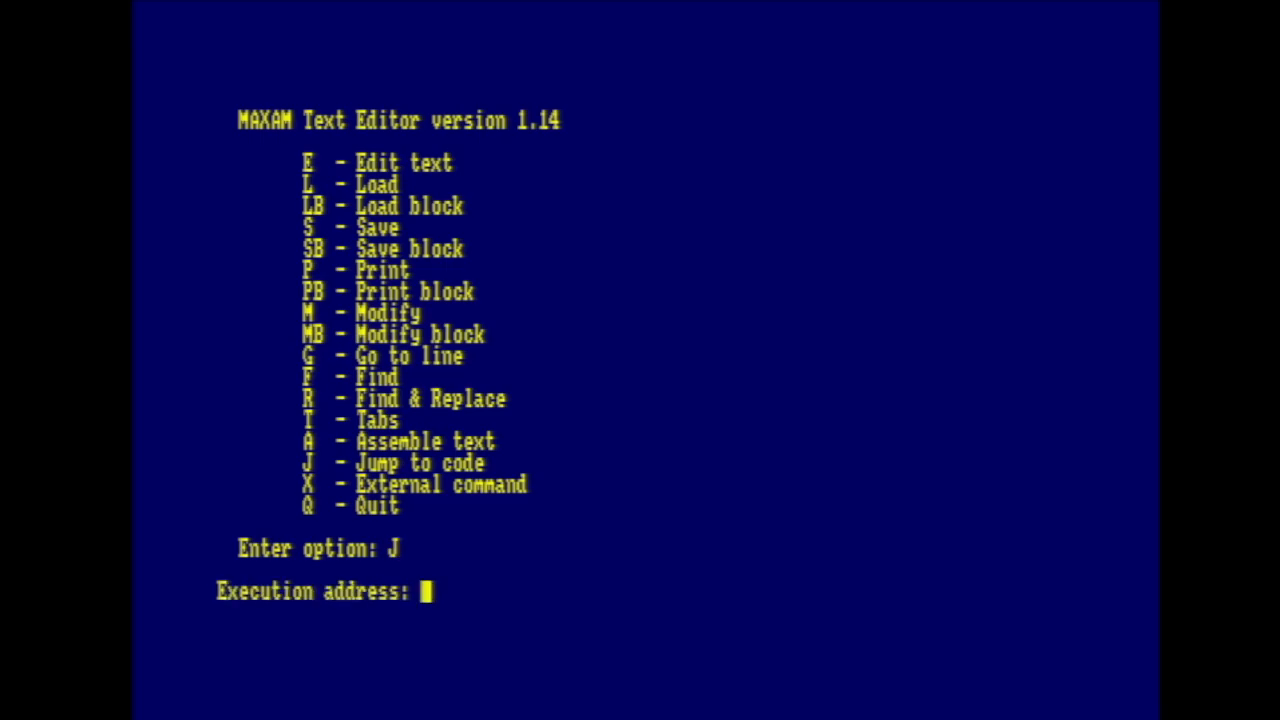
Jump to the assembled code at execution address 1200.
text(1200)
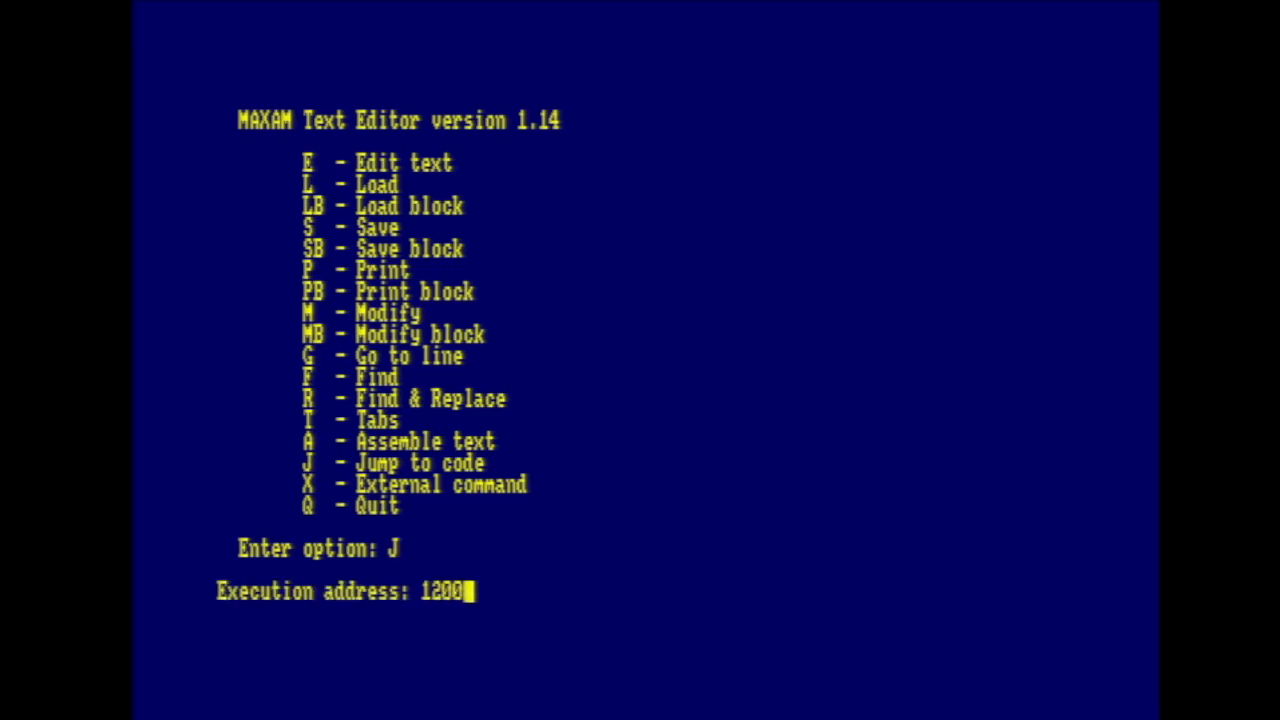
text(Q)
key(Return)
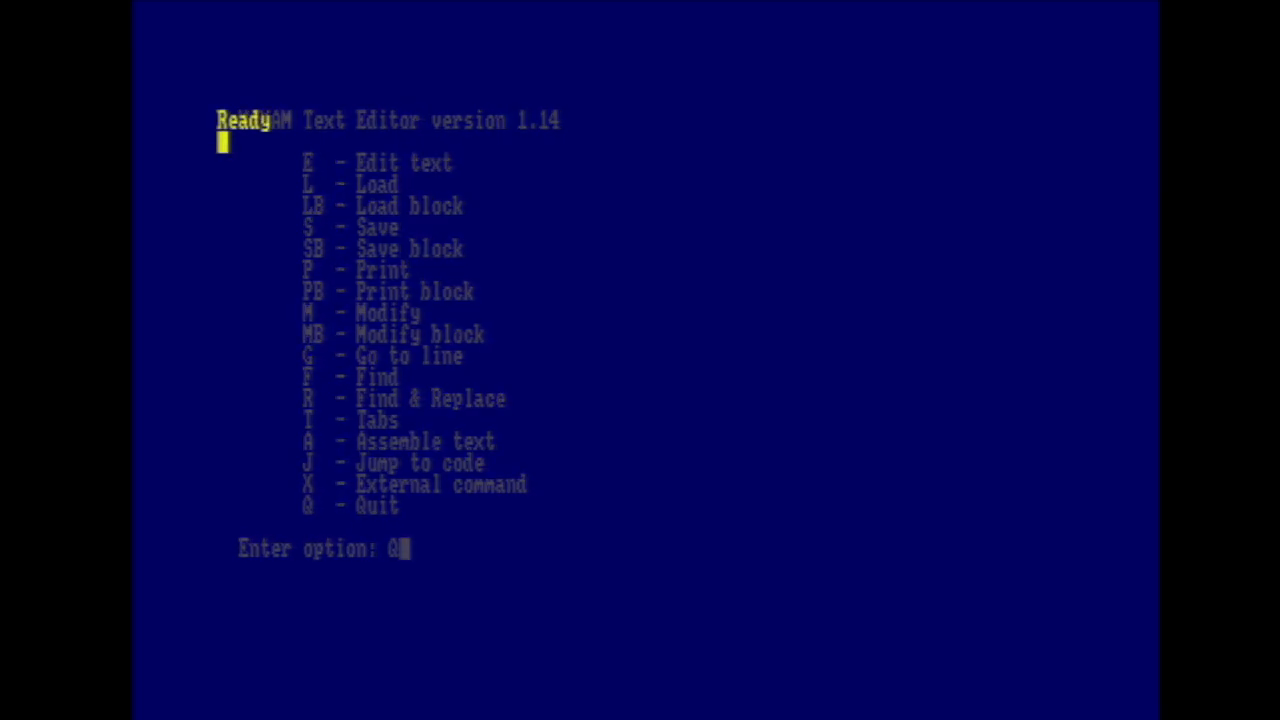
Confirm the erase command so Utopia prompts for a filename.
key(Return)
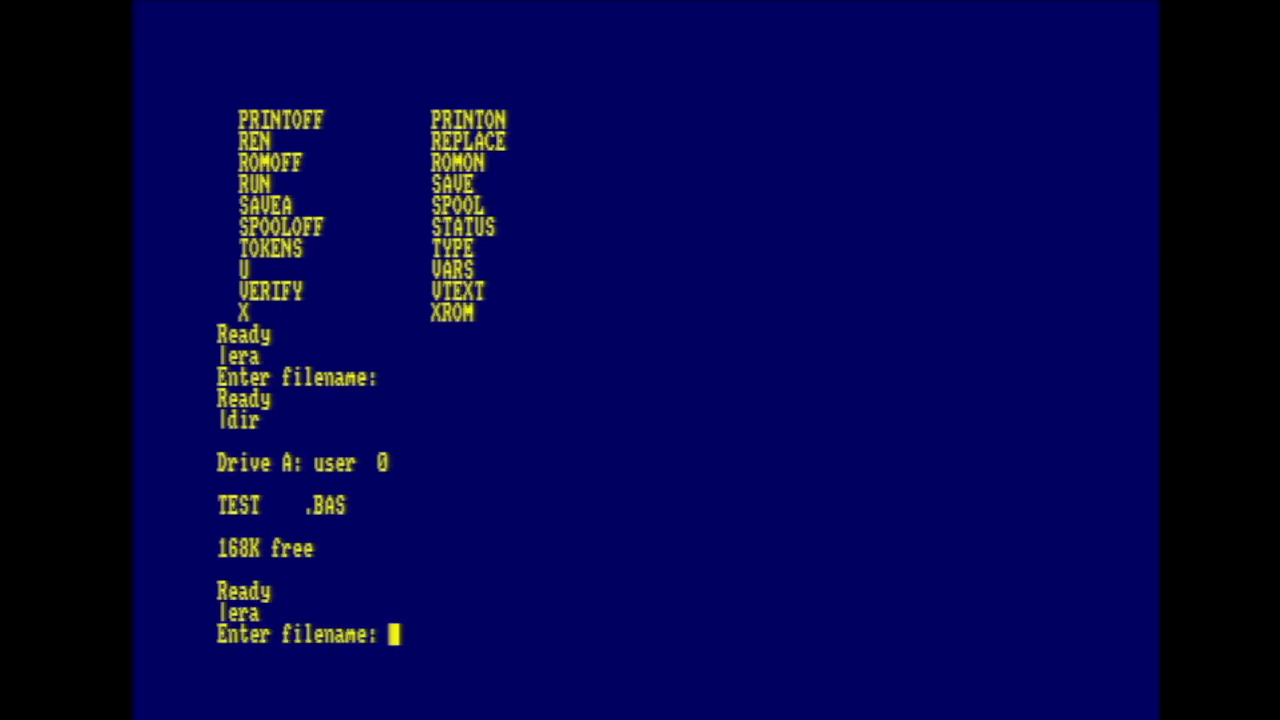
Erase test.bas and re-list the disc, now showing ANOTHER.BAS with 168K free.
text(test.bas)
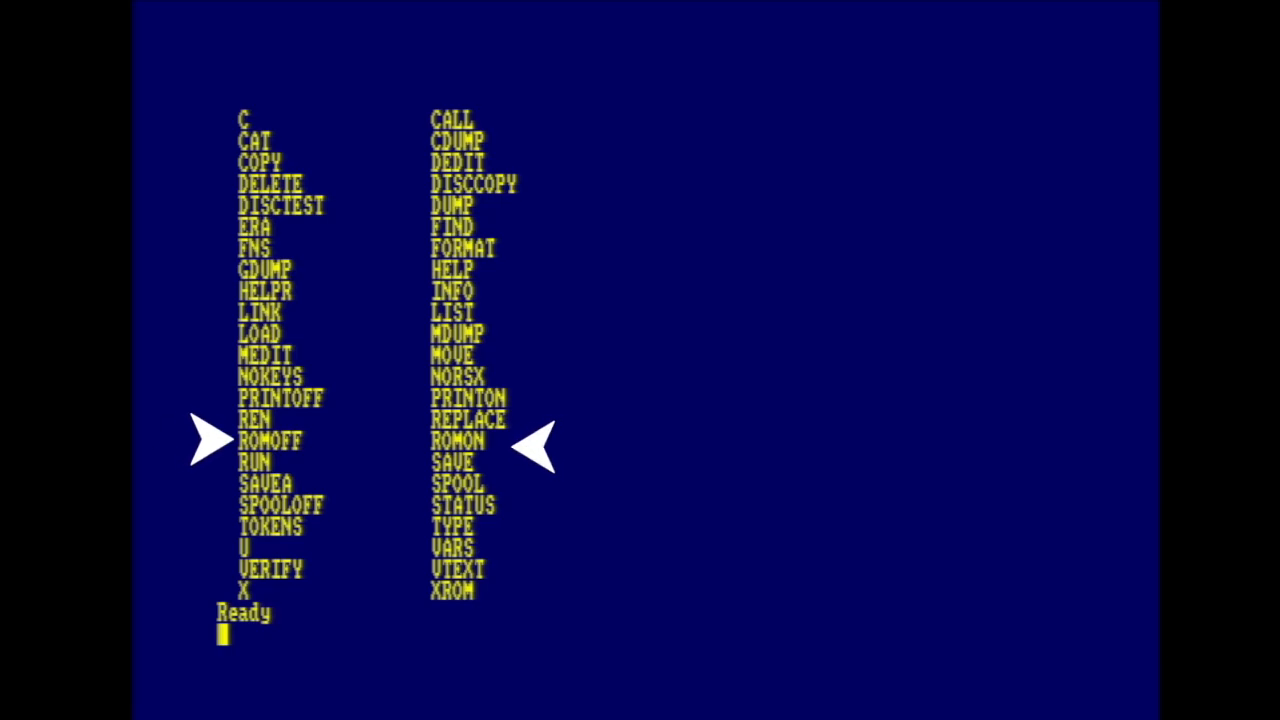
text(dir)
text(|dedit)
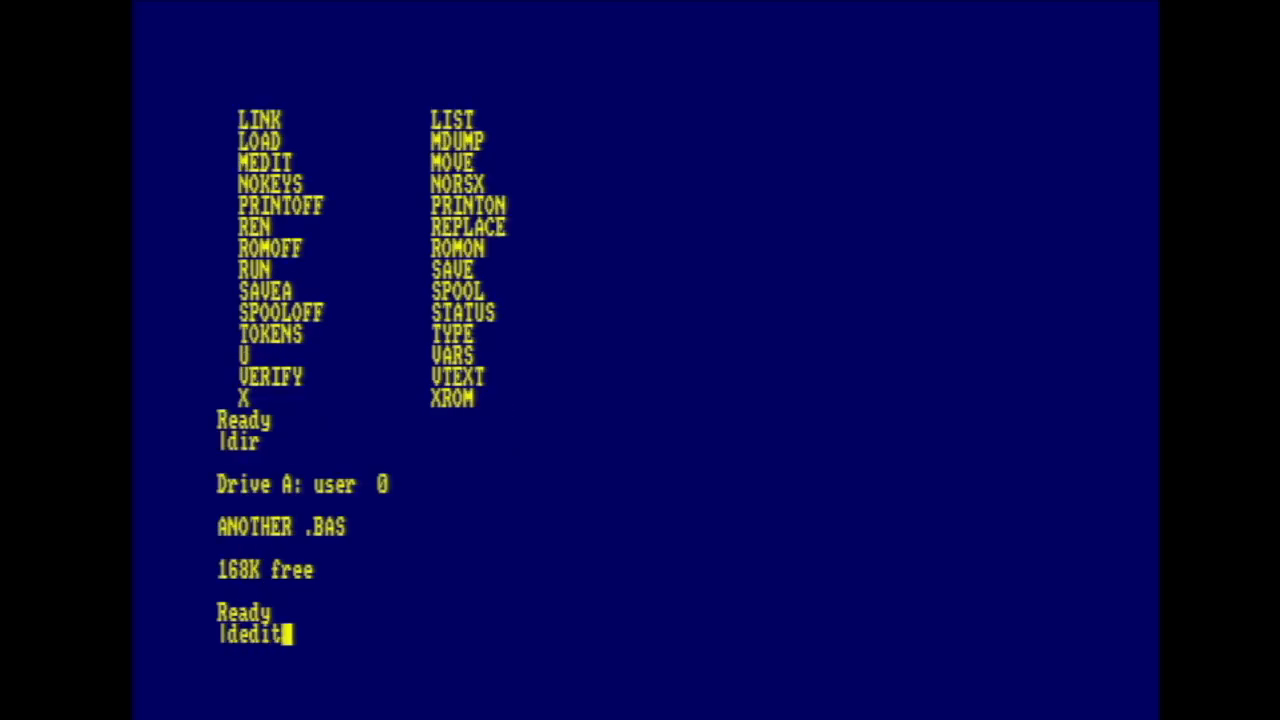
Dump a drive A sector in |DEDIT, all bytes E5, then request help.
key(Return)
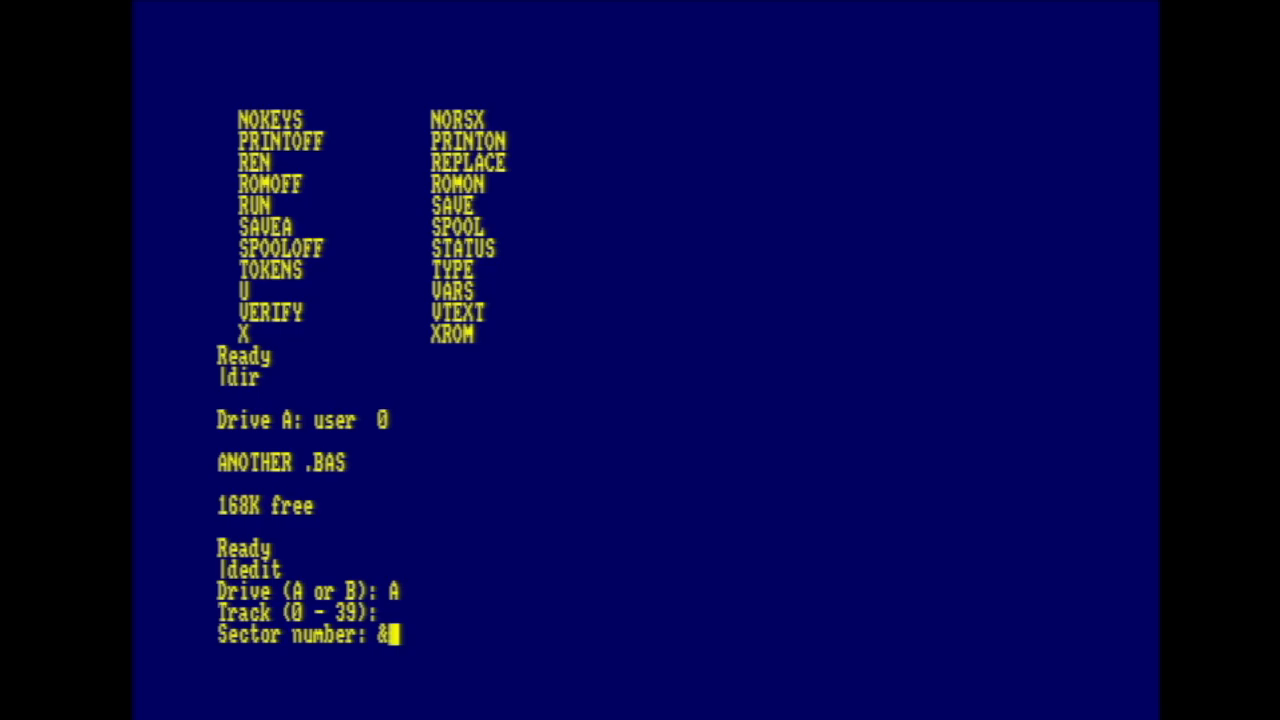
key(Return)
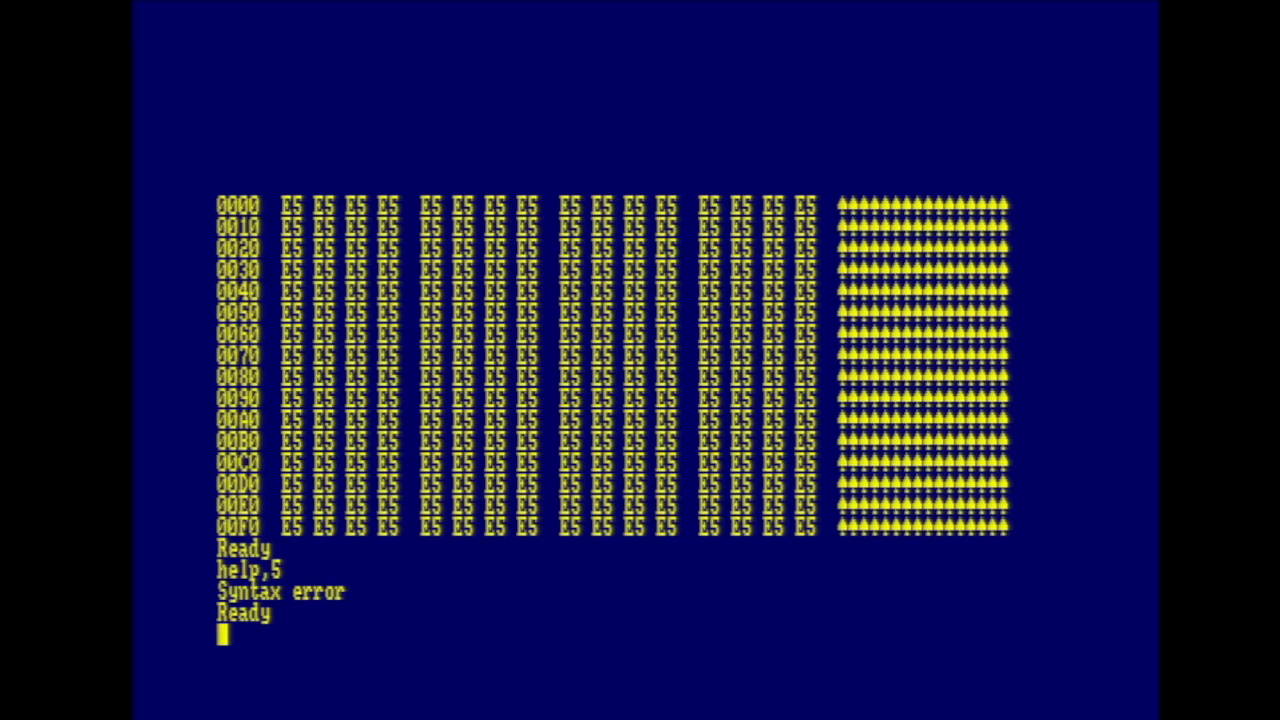
text(lhelp)
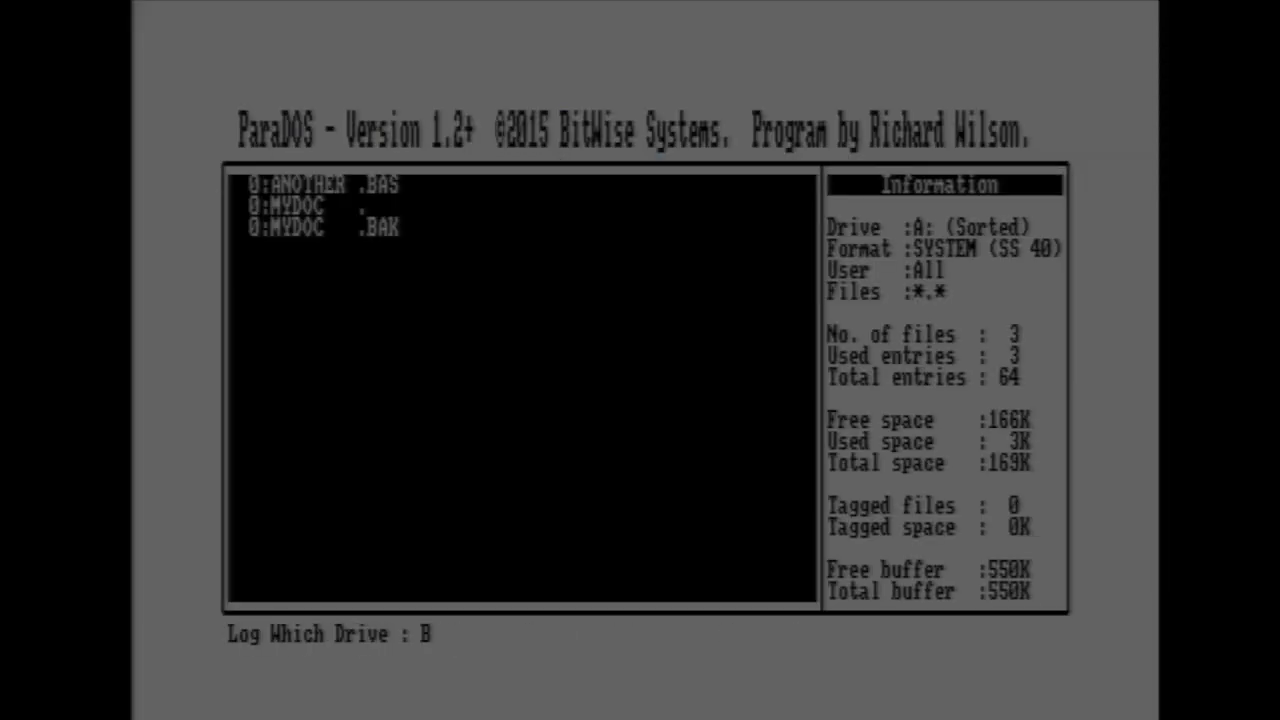
Log the ParaDOS file manager onto drive B.
key(Return)
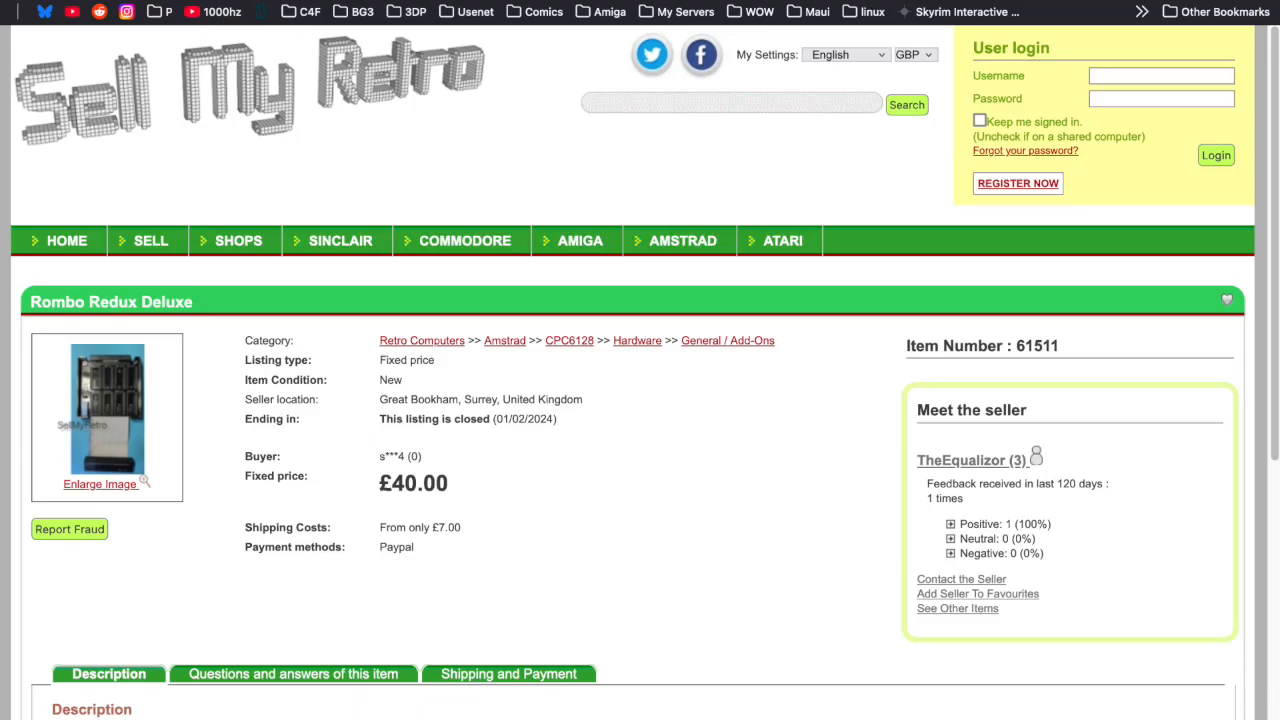
Scroll the listing down to the Rombo Redux Deluxe V4 description.
scroll(down, 3)
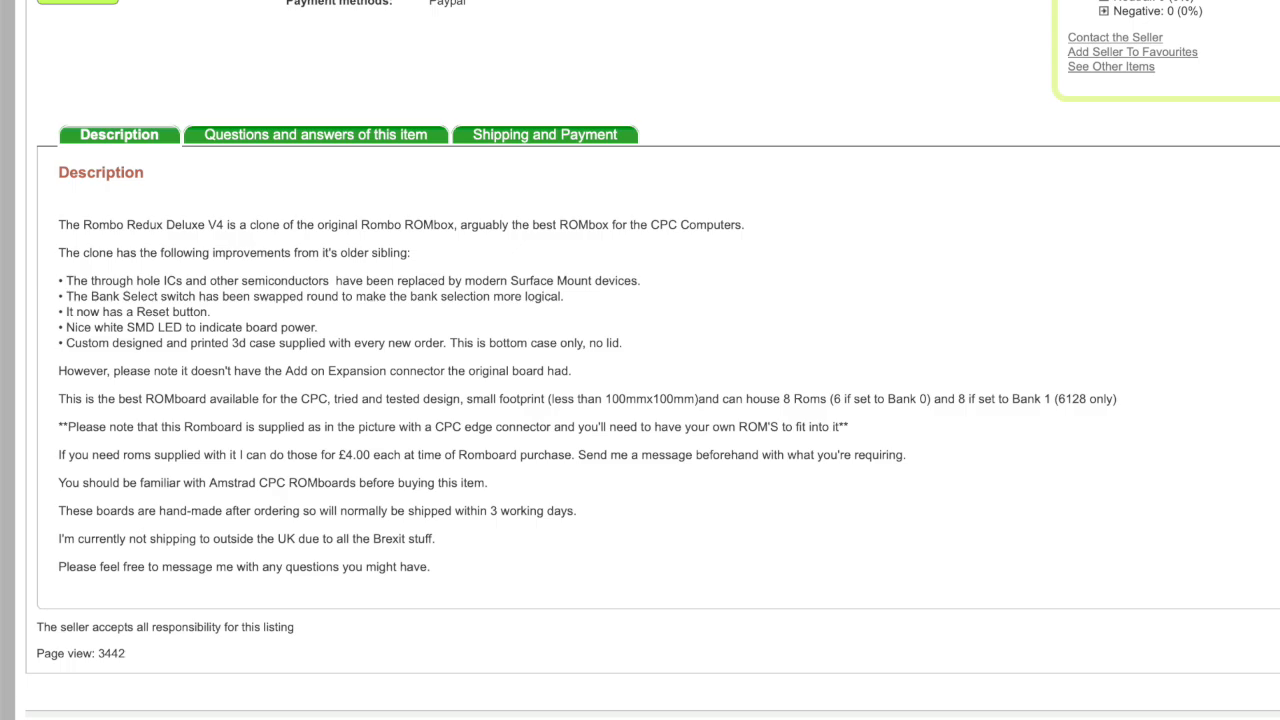